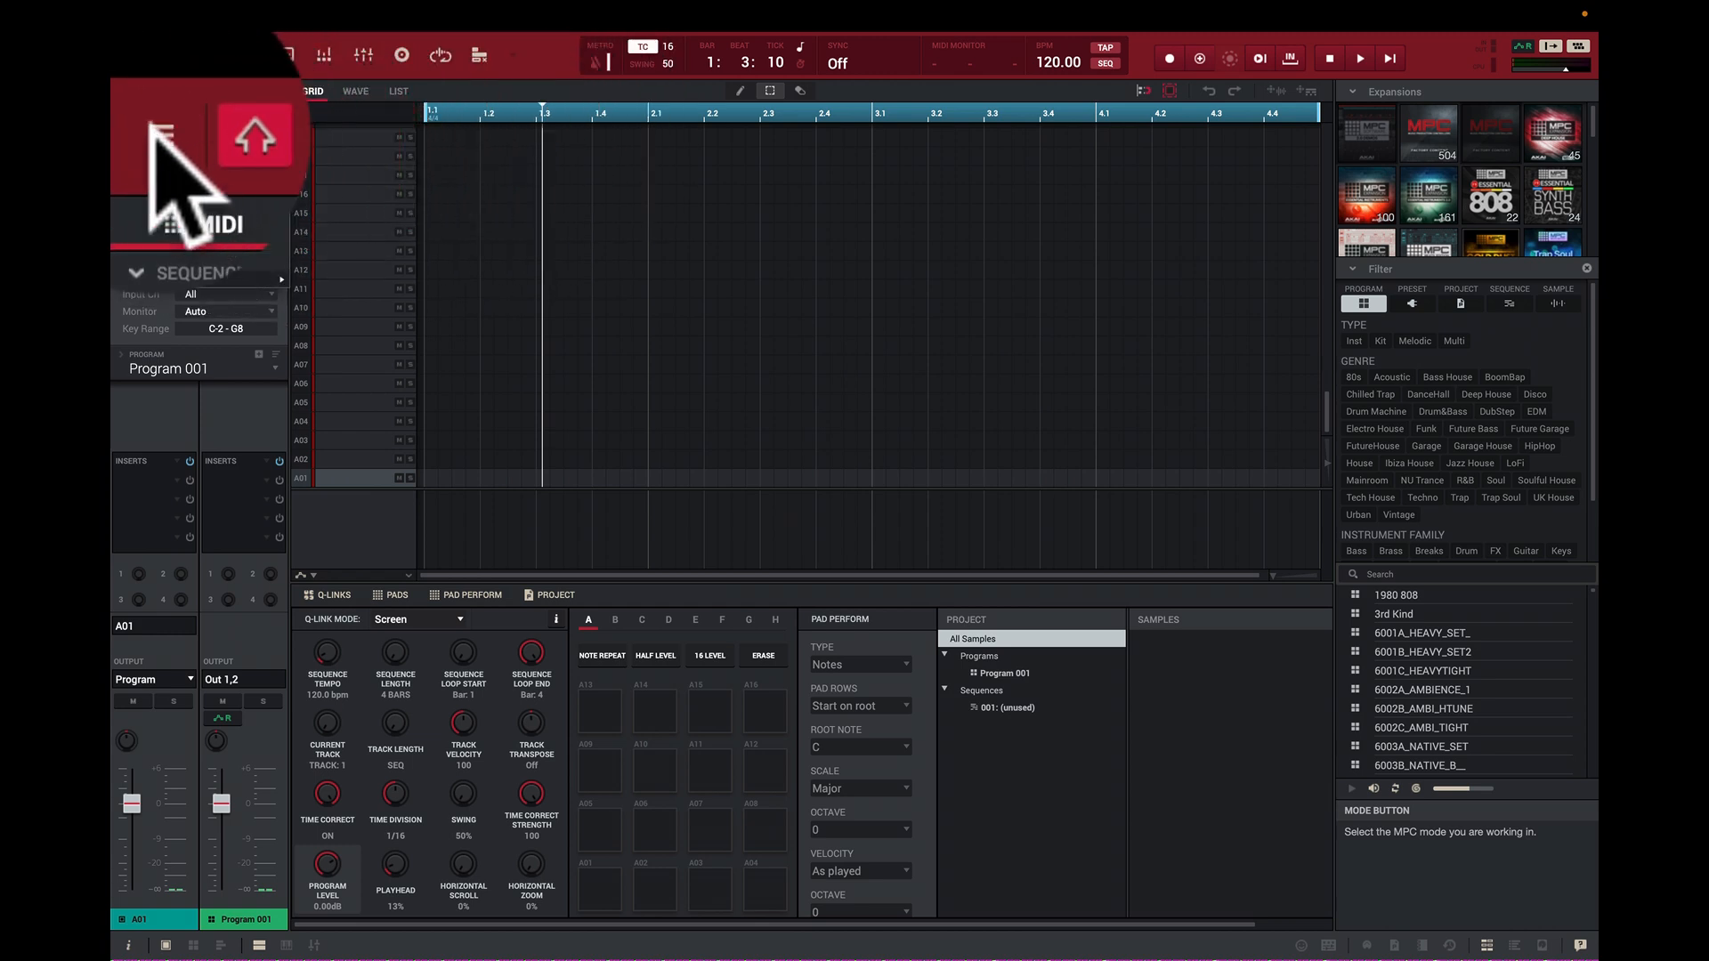
Browse MPC's hamburger and File menus, then the MPC application menu in the menu bar.
left_click(160, 116)
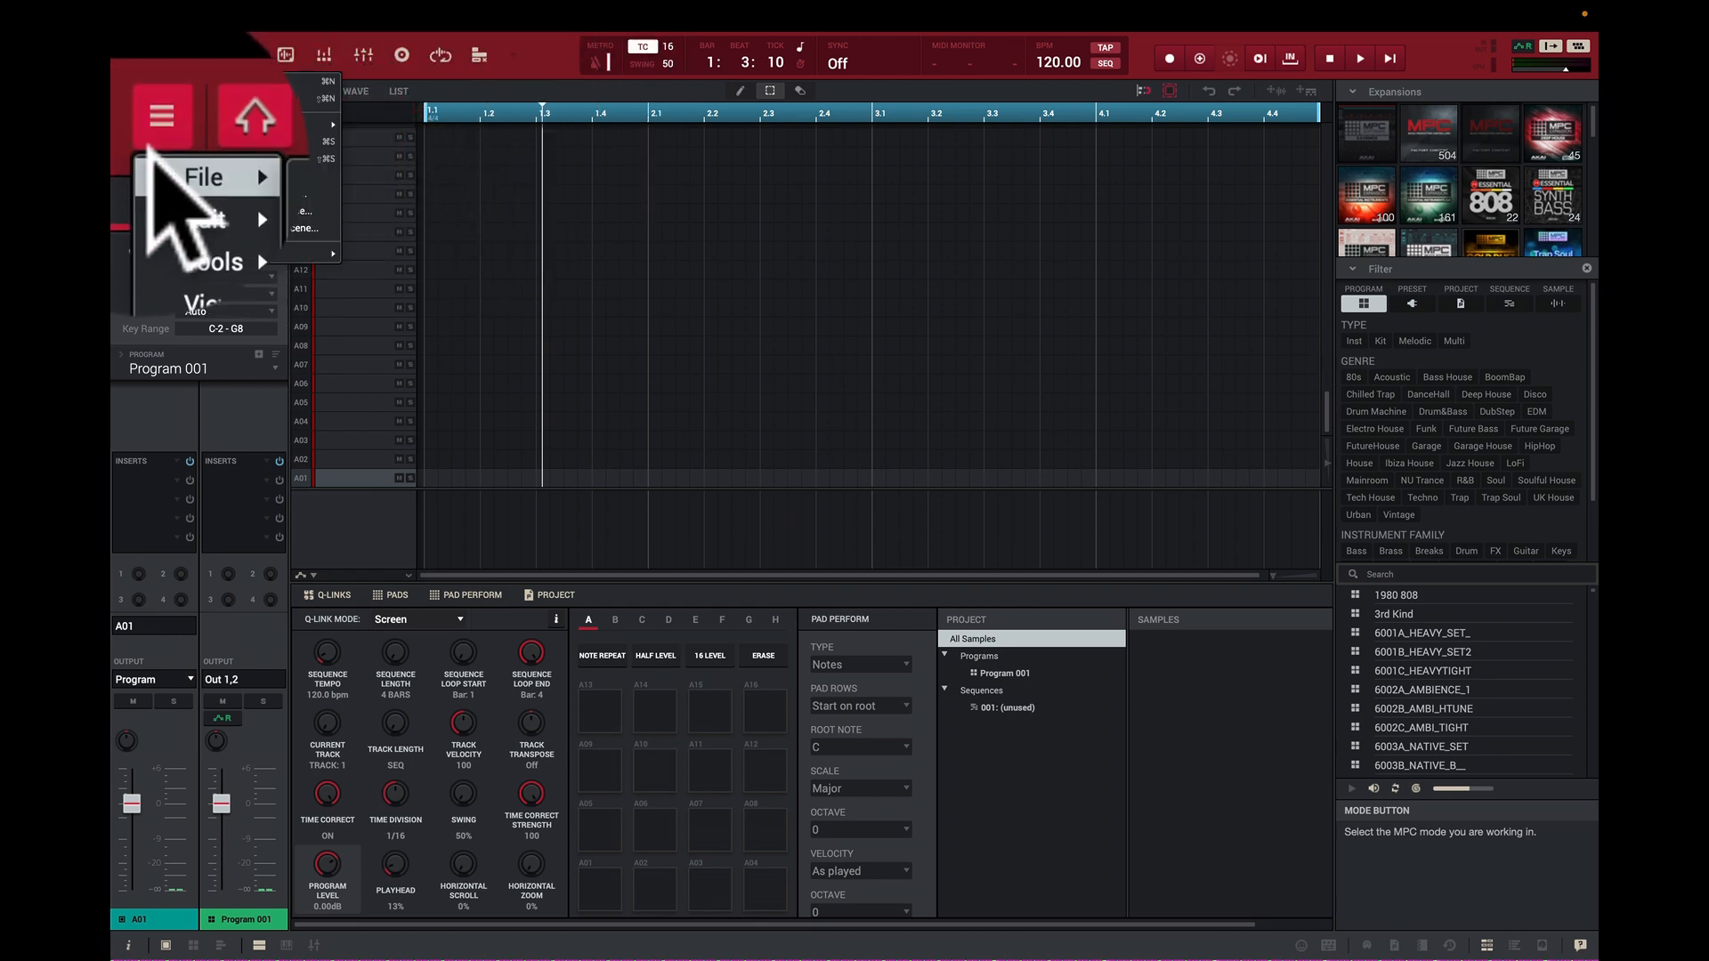
left_click(206, 177)
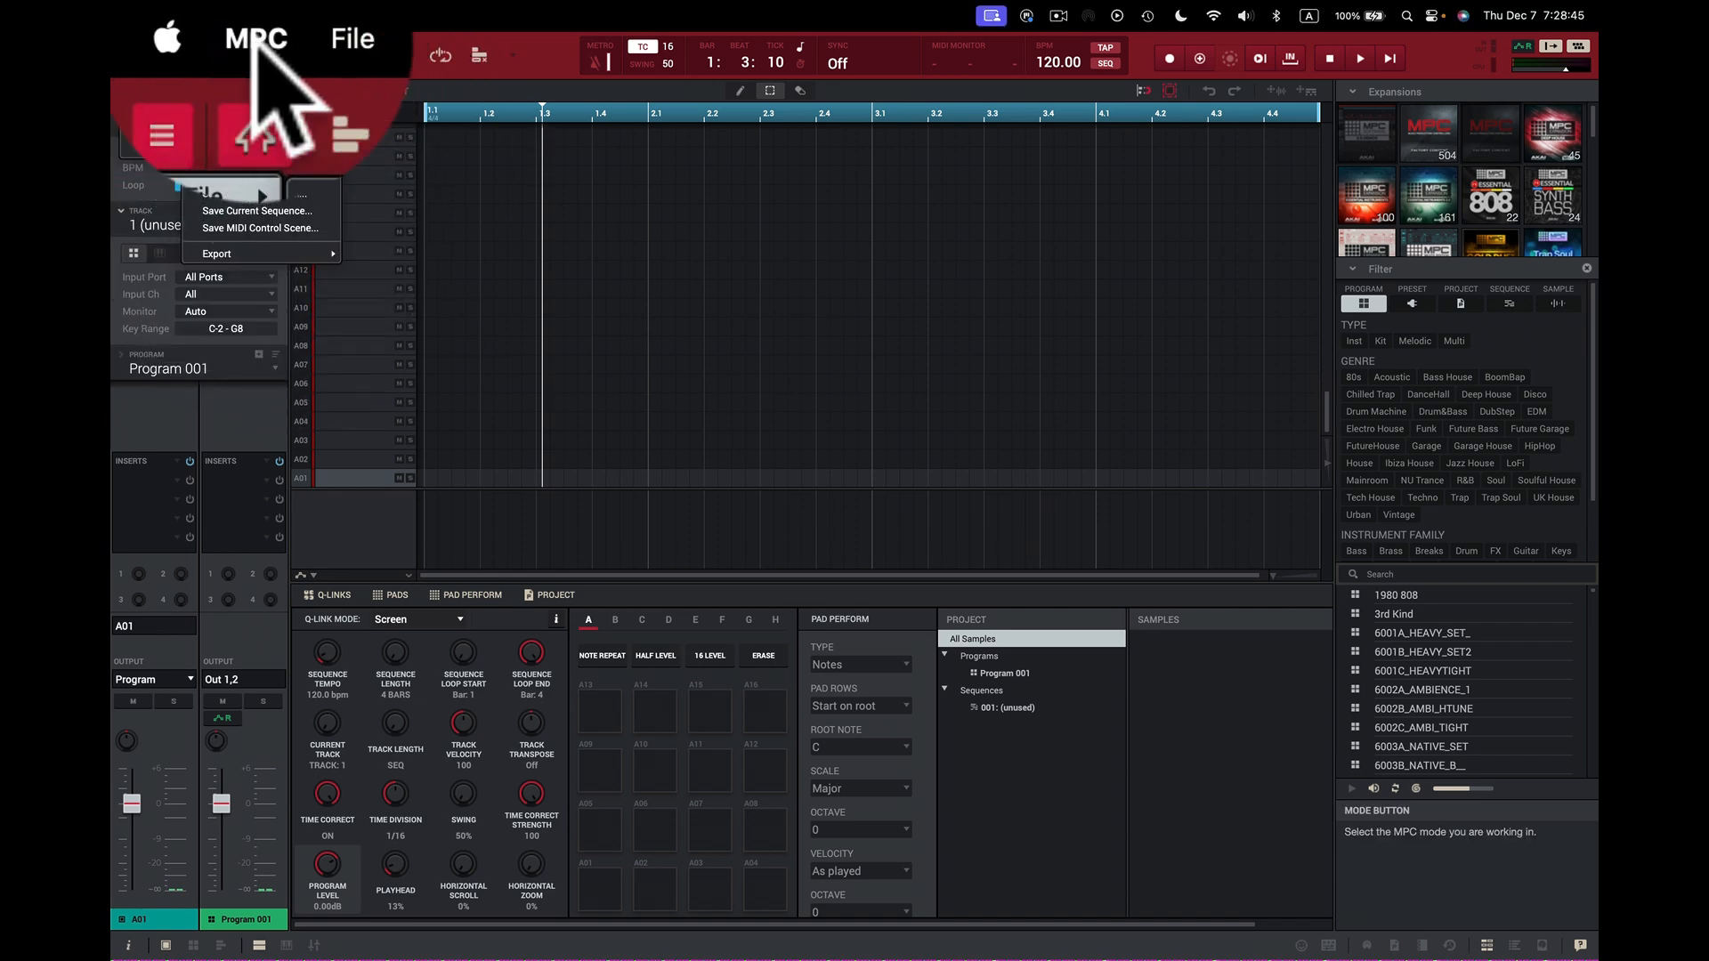
left_click(257, 40)
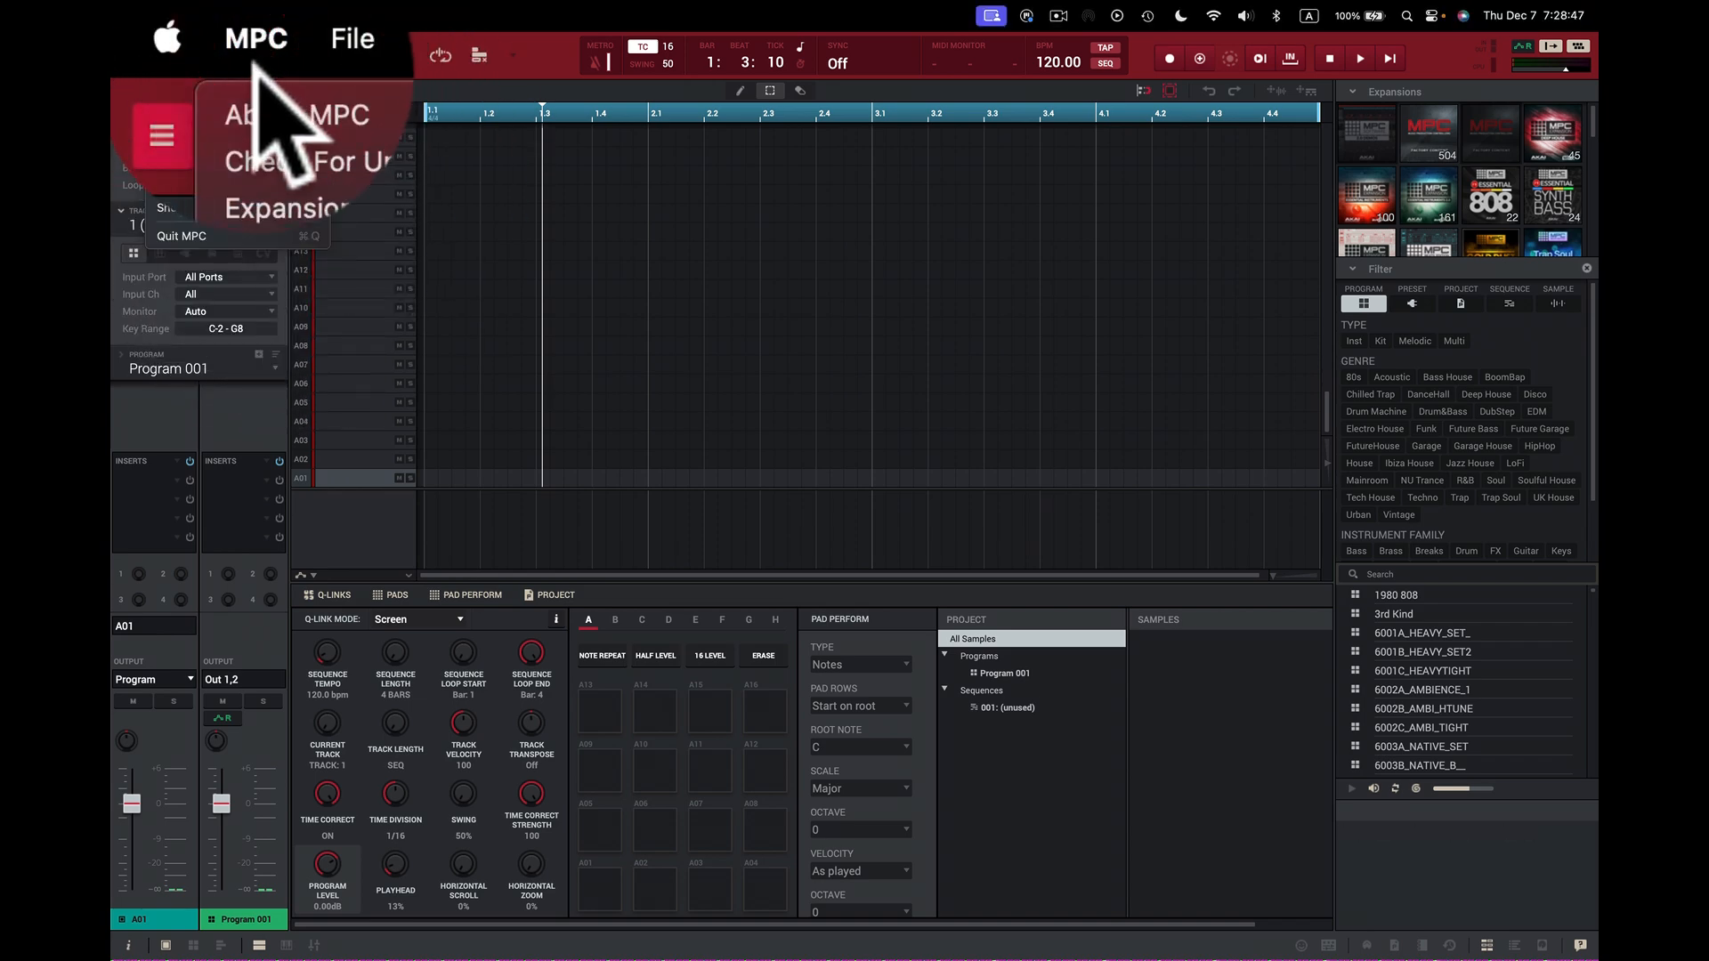
Check for updates and choose to download the available MPC 2.12.3.9 update.
left_click(303, 162)
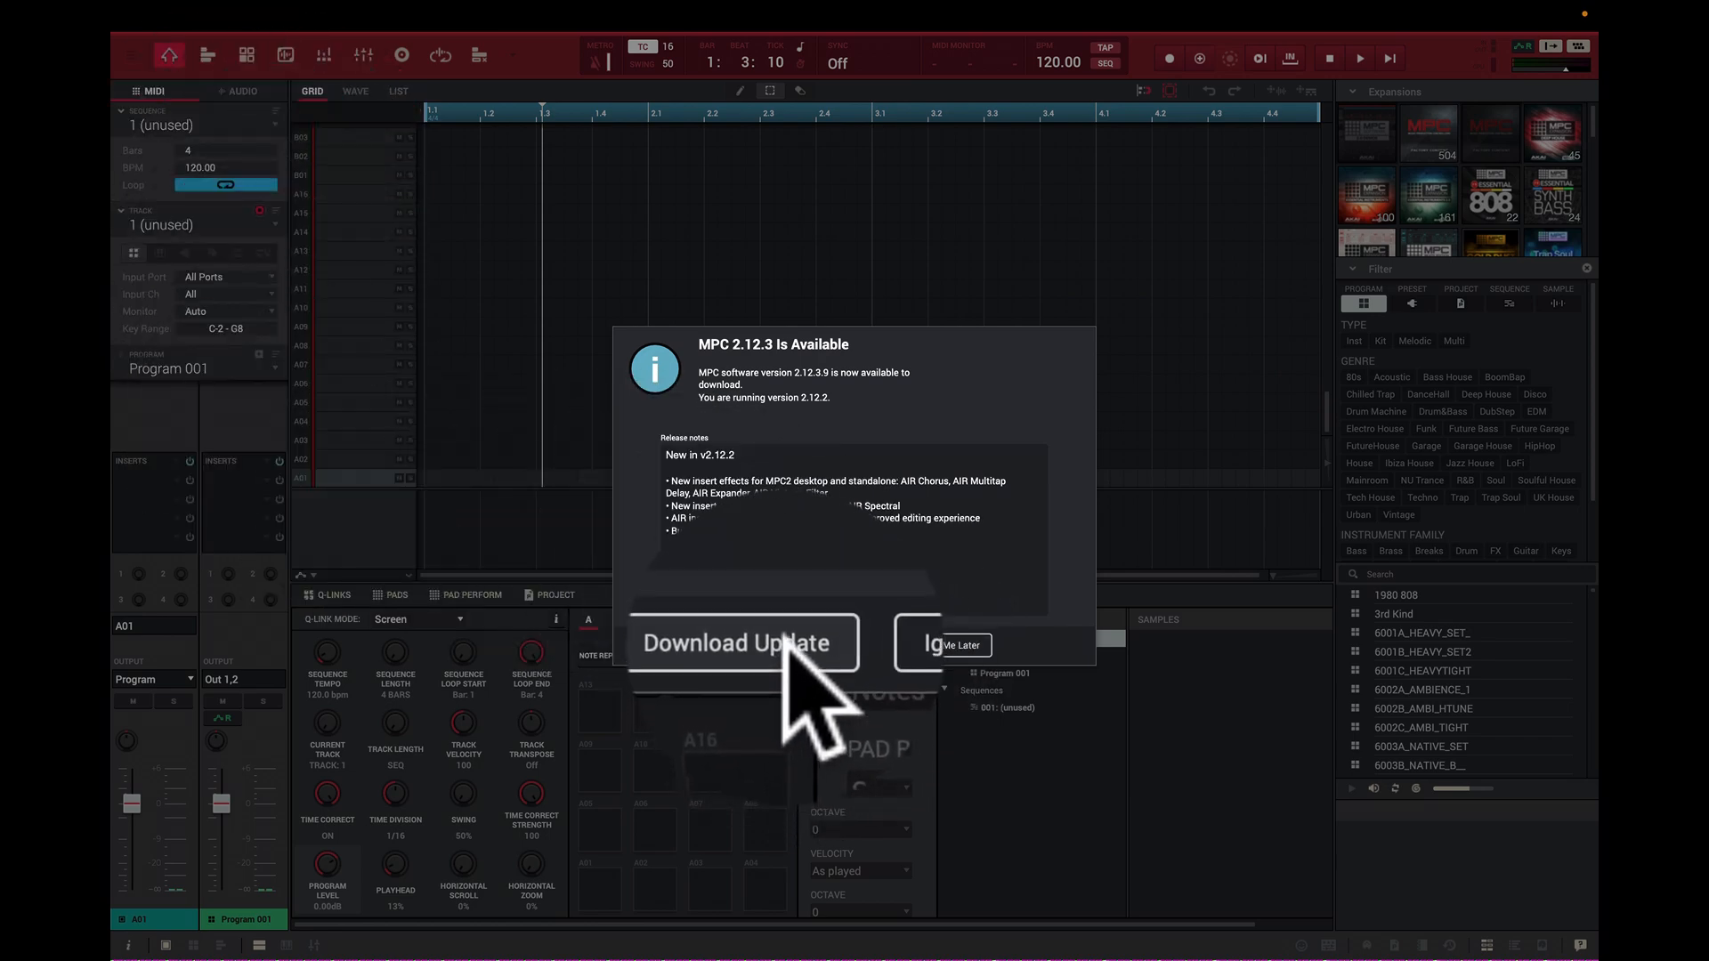
left_click(740, 641)
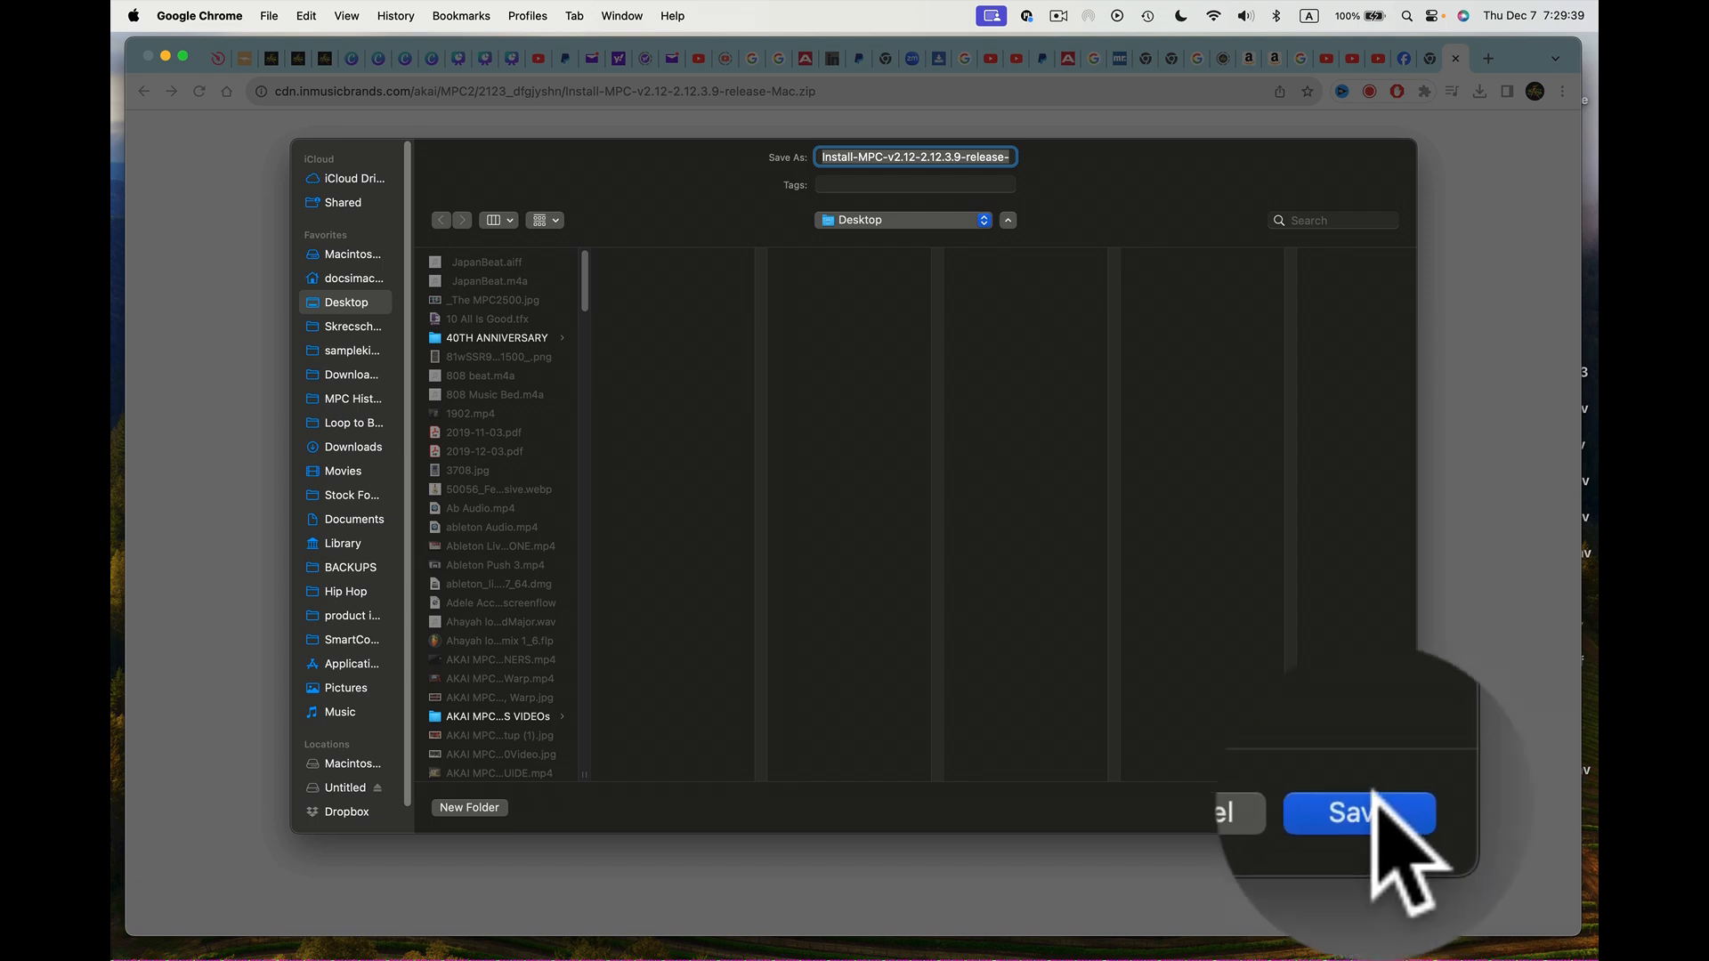
Save the MPC 2.12.3.9 installer zip to the Desktop from Chrome's Save dialog.
left_click(1362, 812)
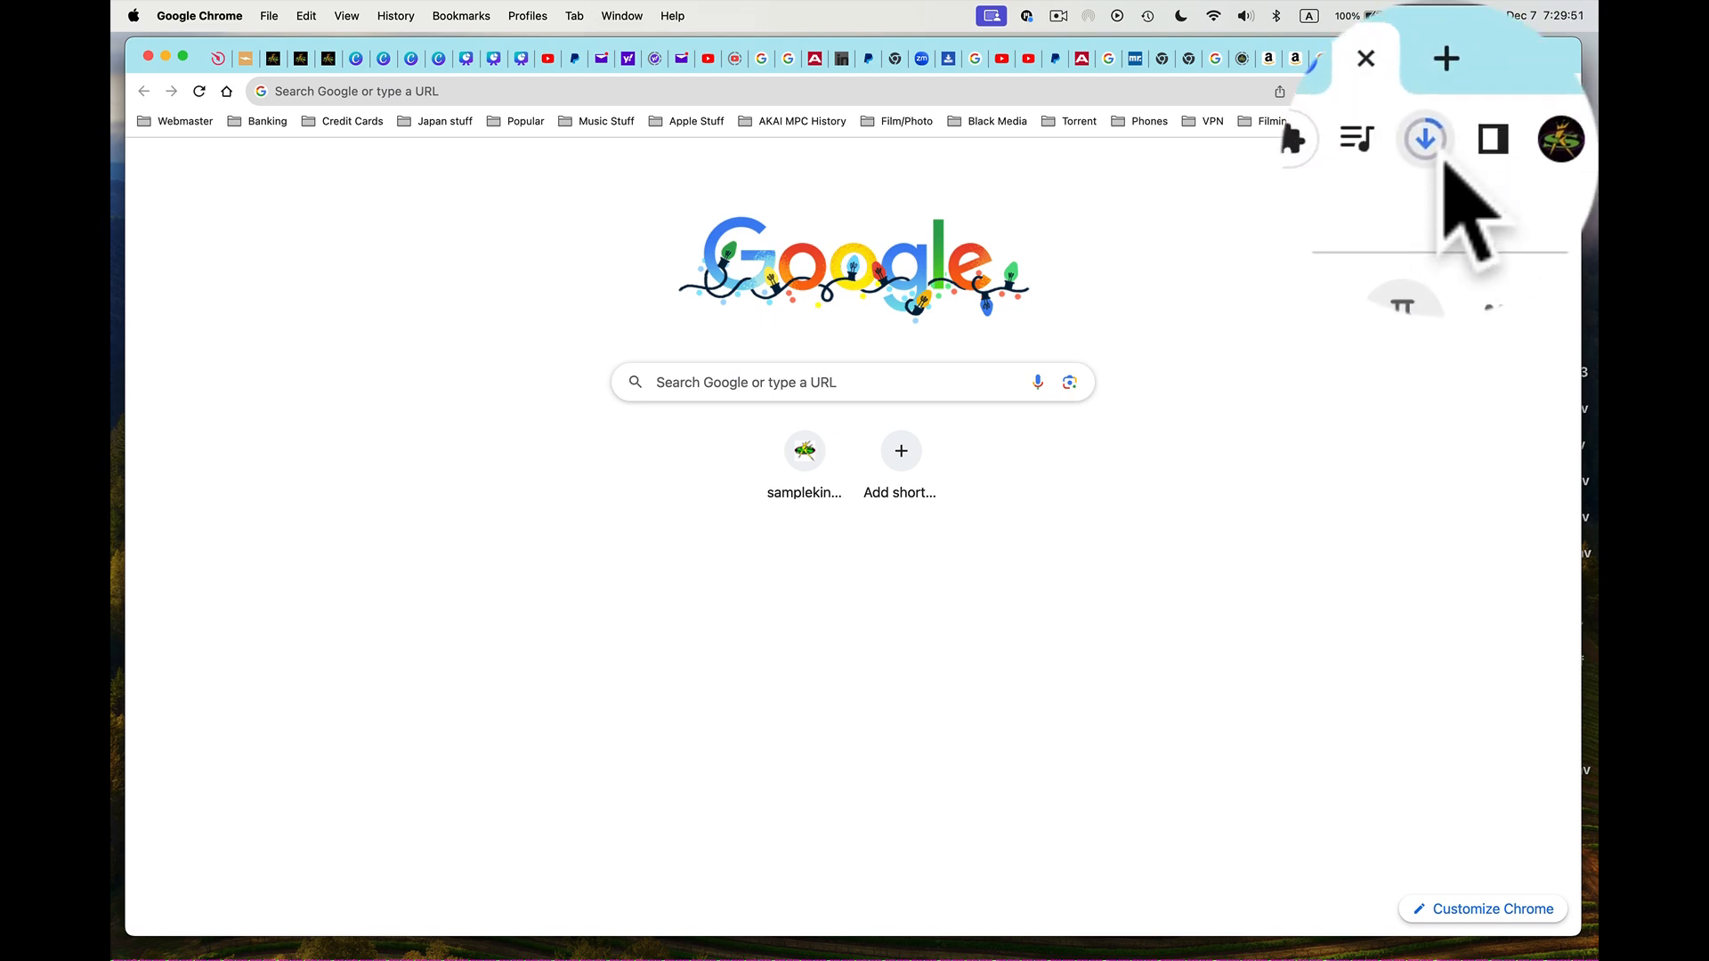
mouse_move(1428, 138)
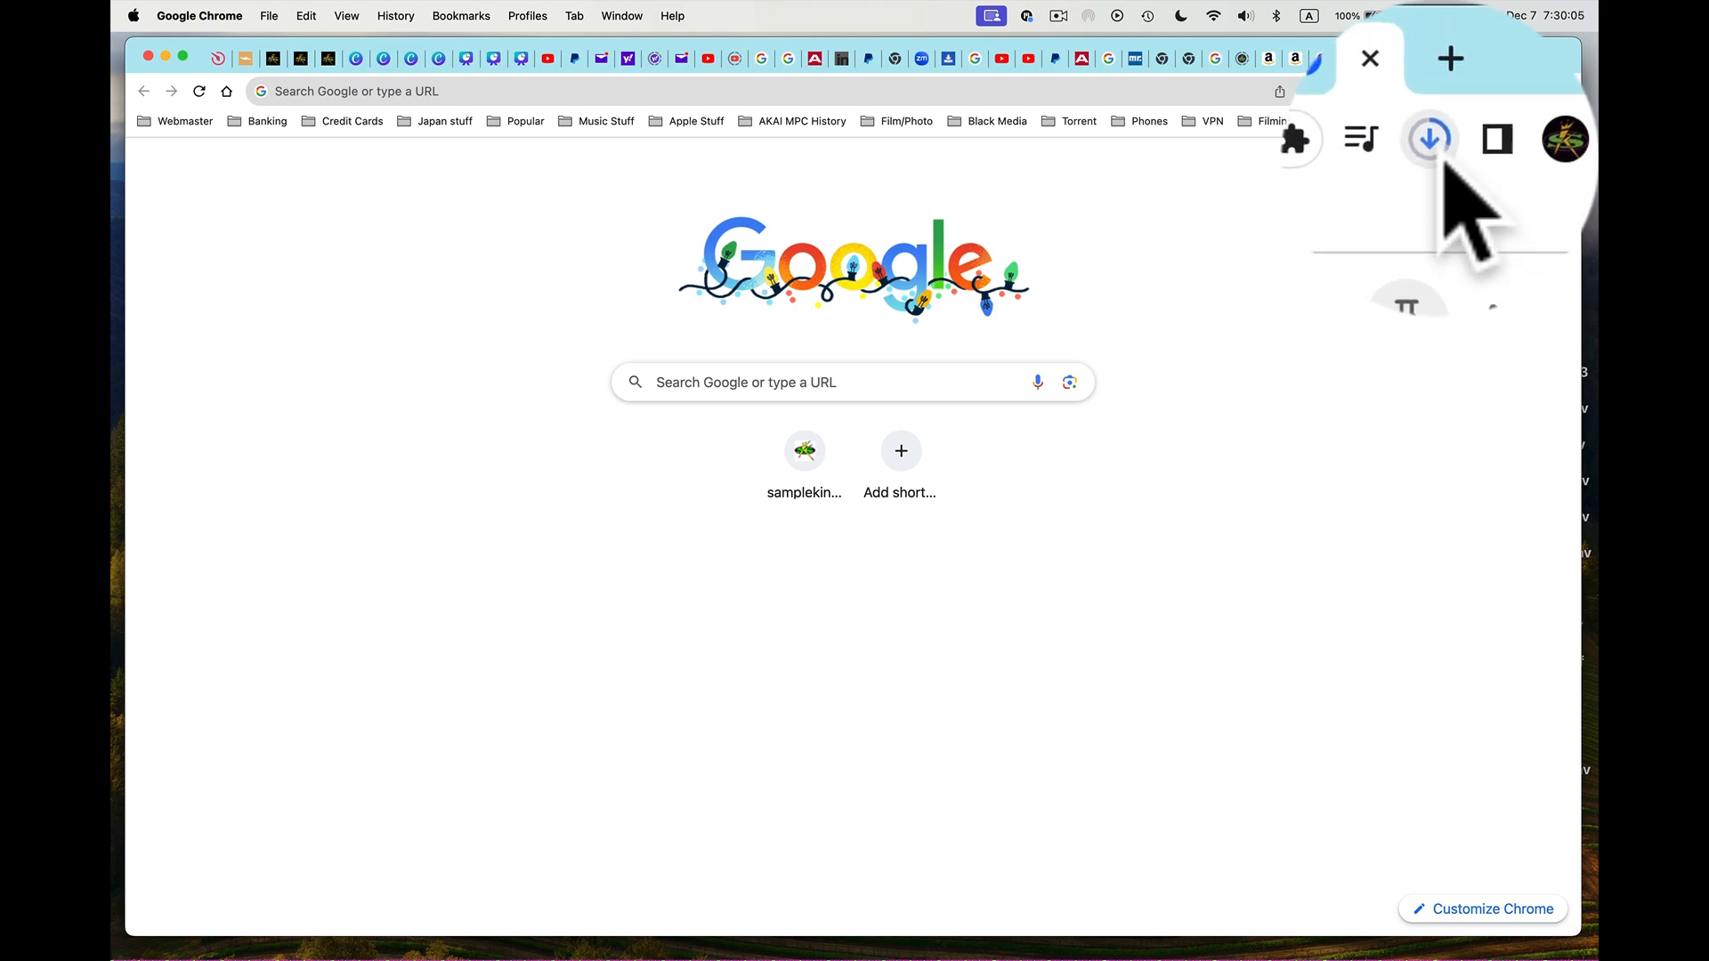
mouse_move(1432, 139)
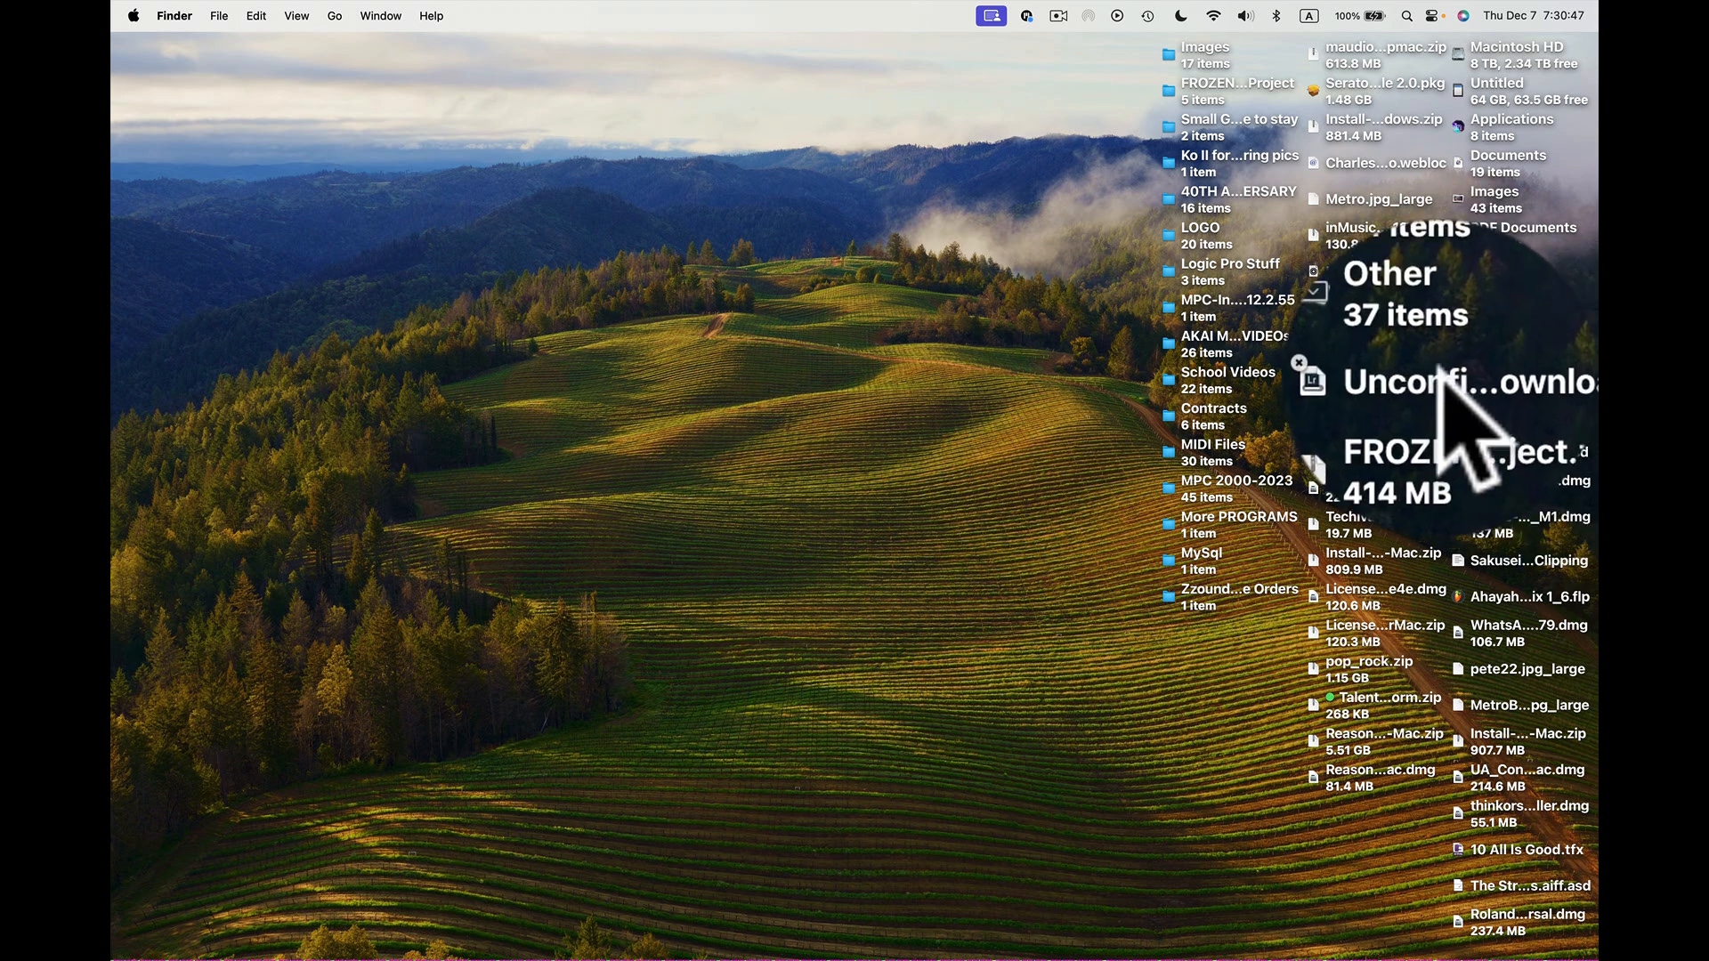
Inspect the unconfirmed download file on the Desktop and return to Chrome.
left_click(1460, 382)
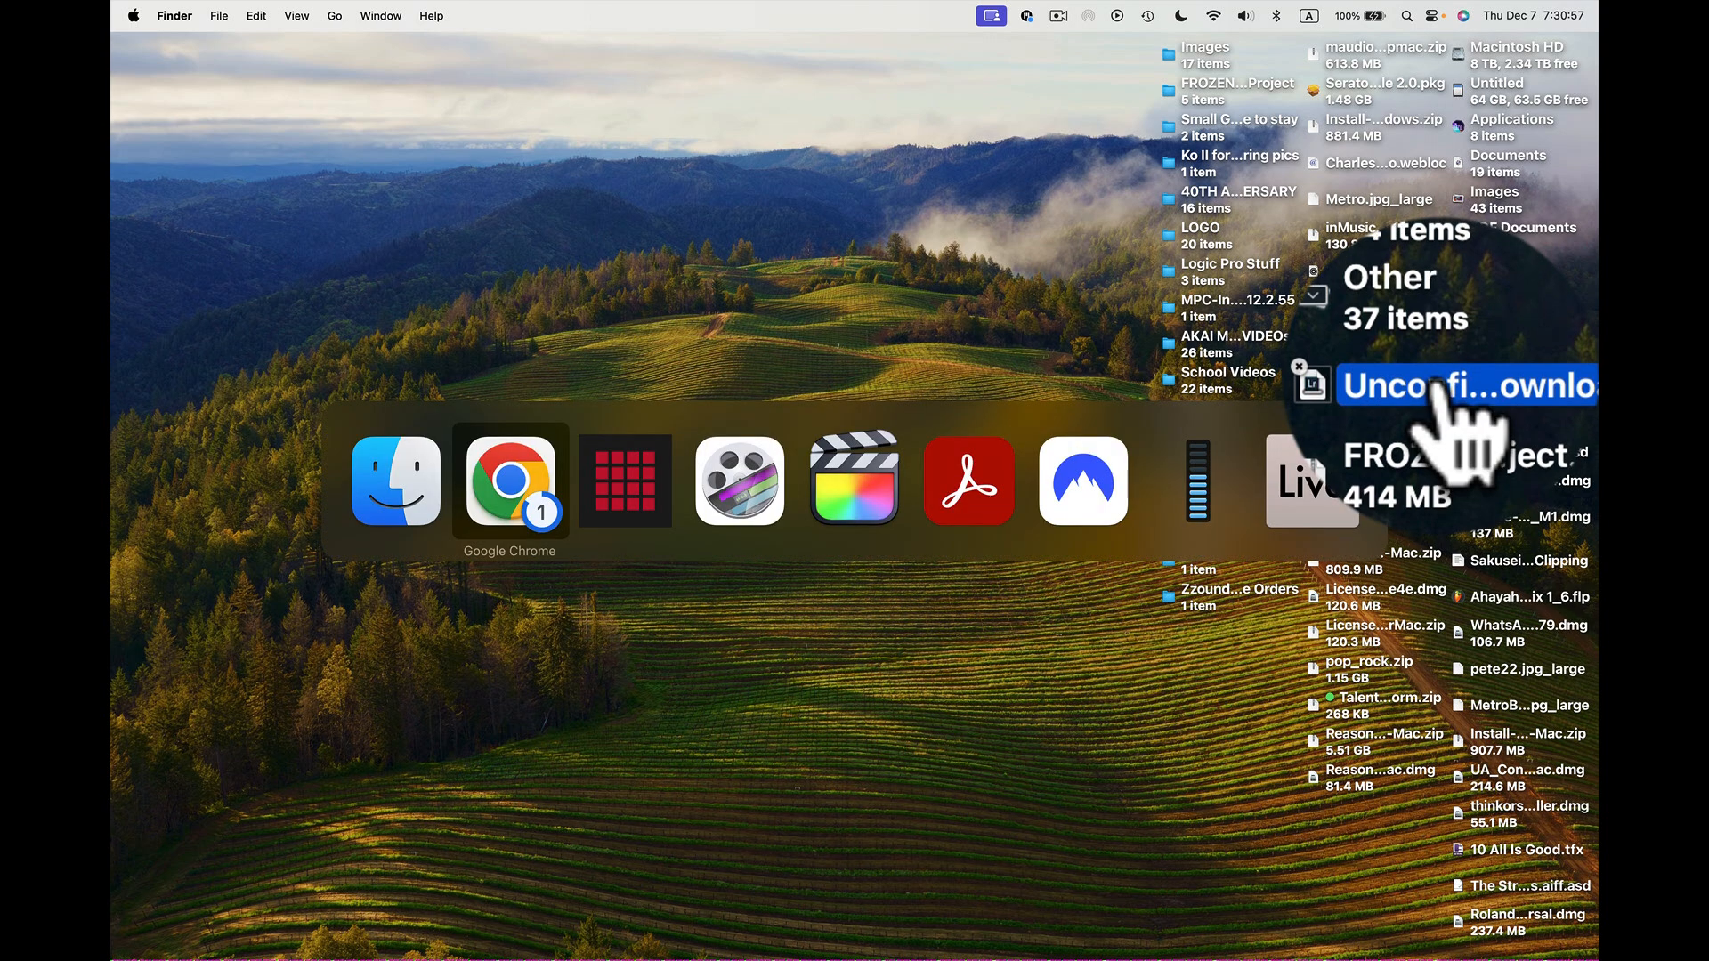
left_click(509, 485)
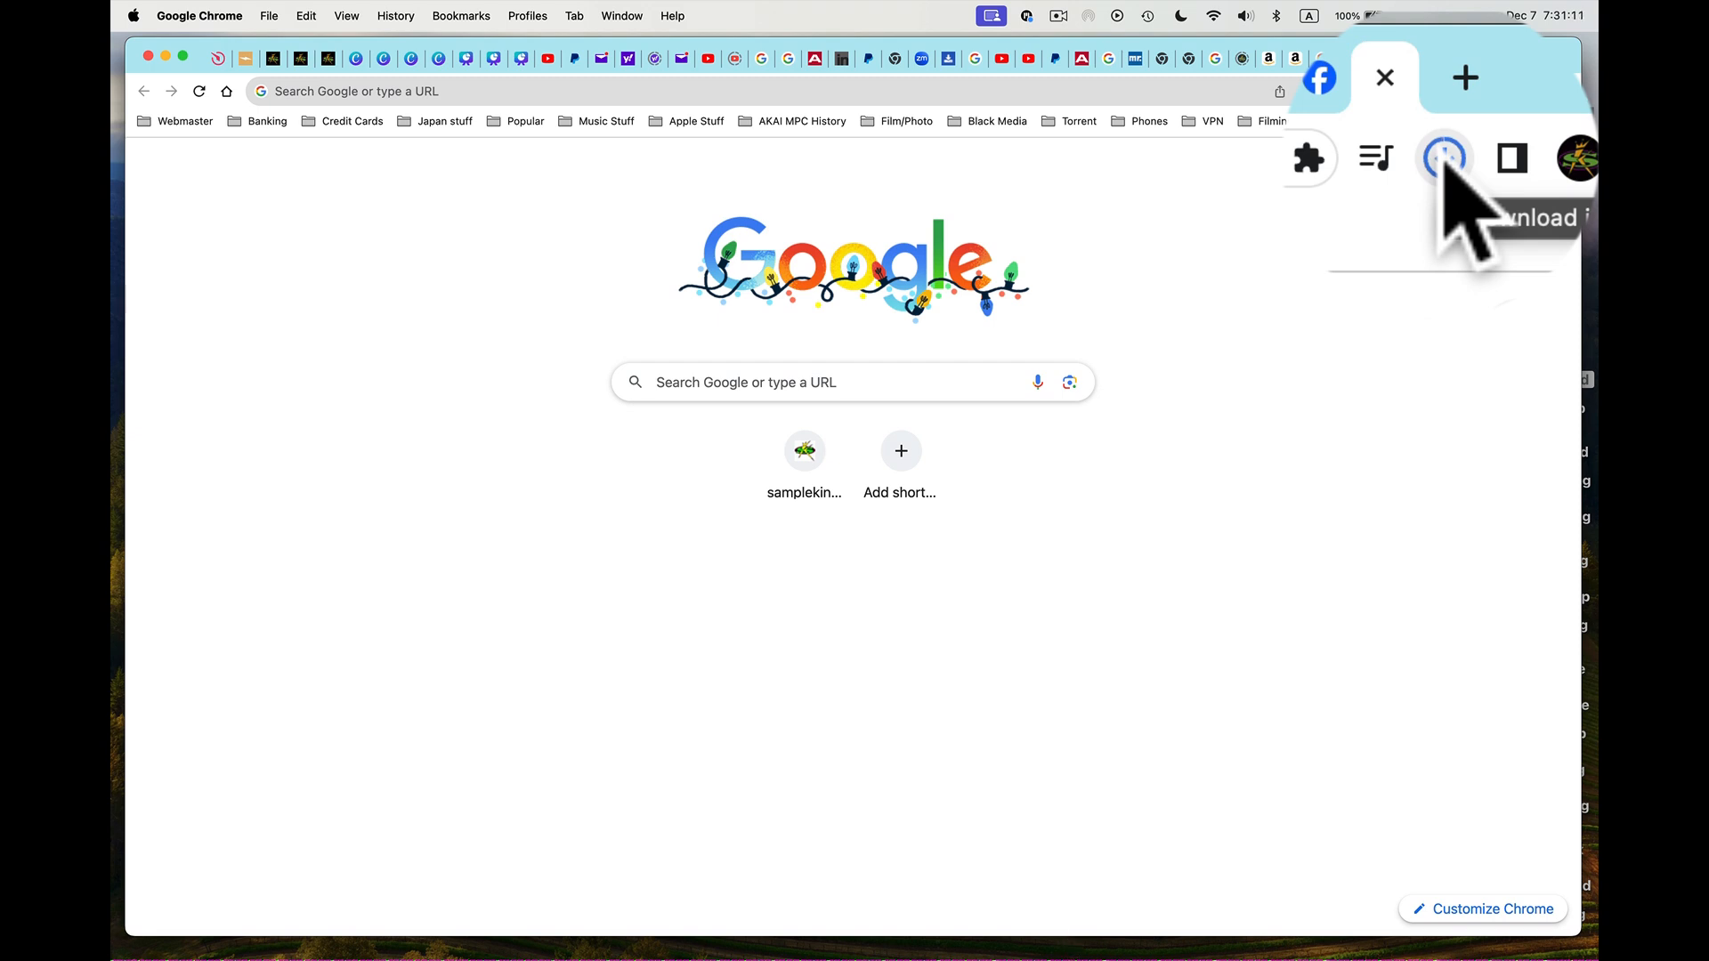
Reveal the finished installer zip from Chrome's recent downloads list.
left_click(1442, 158)
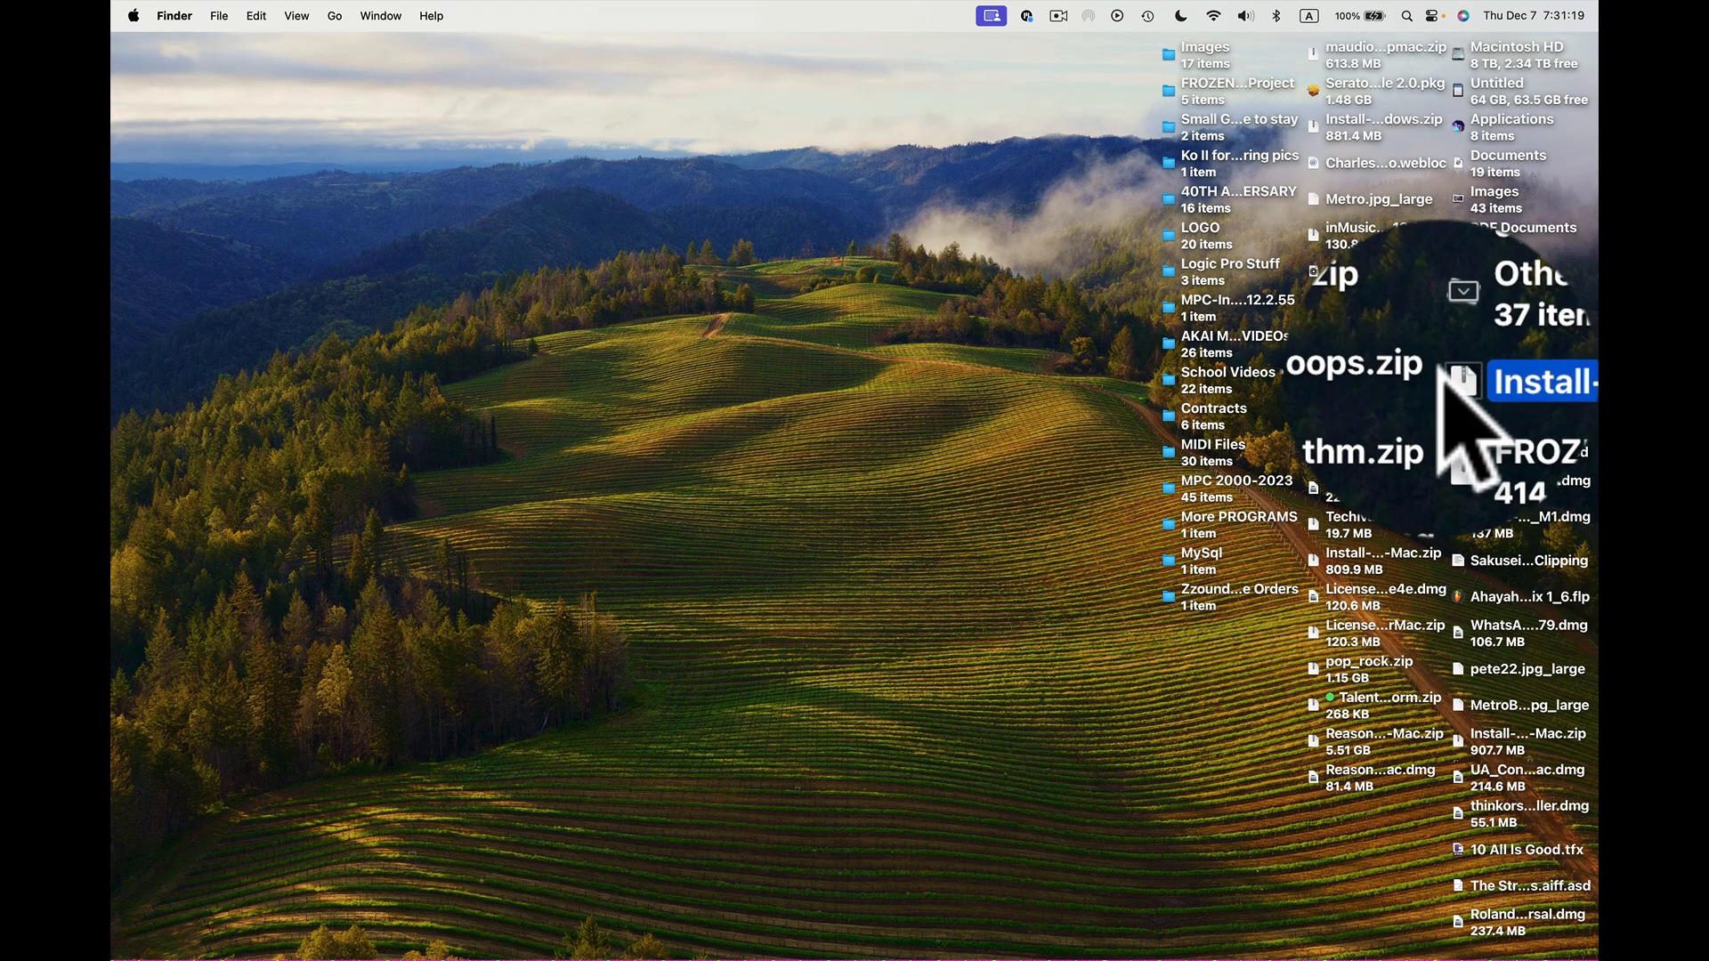
Unzip the archive into the MPC 2.12.3.9 folder and select the Install MPC app.
double_click(1535, 380)
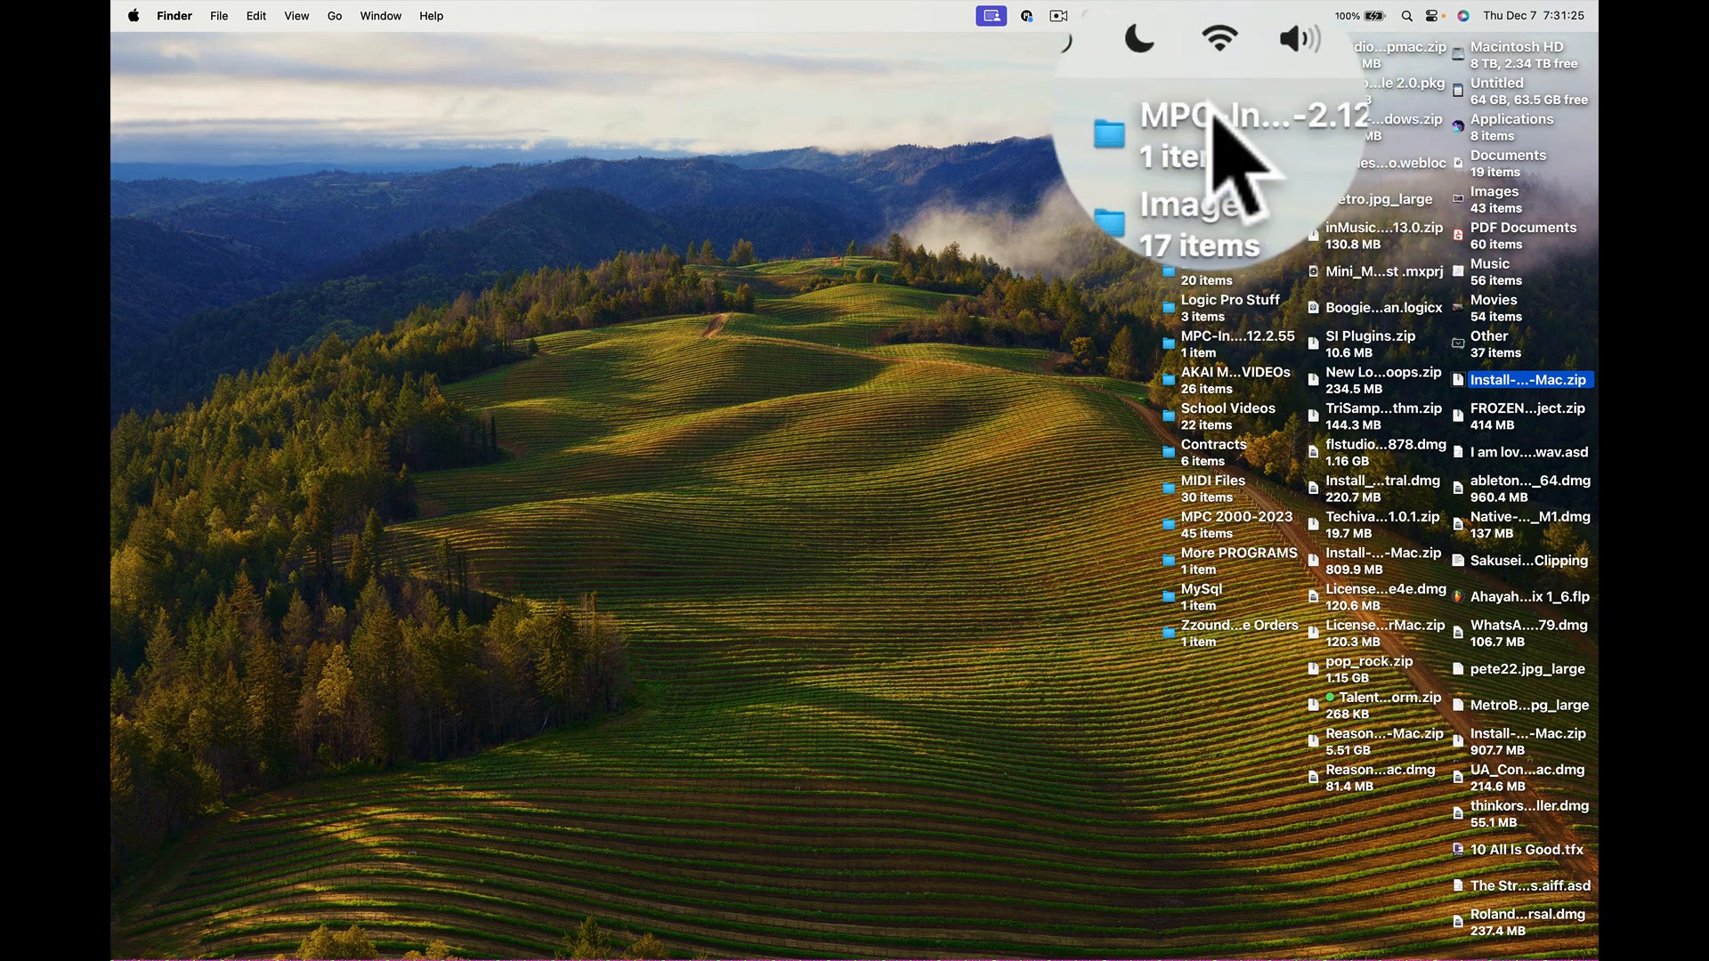
double_click(1148, 134)
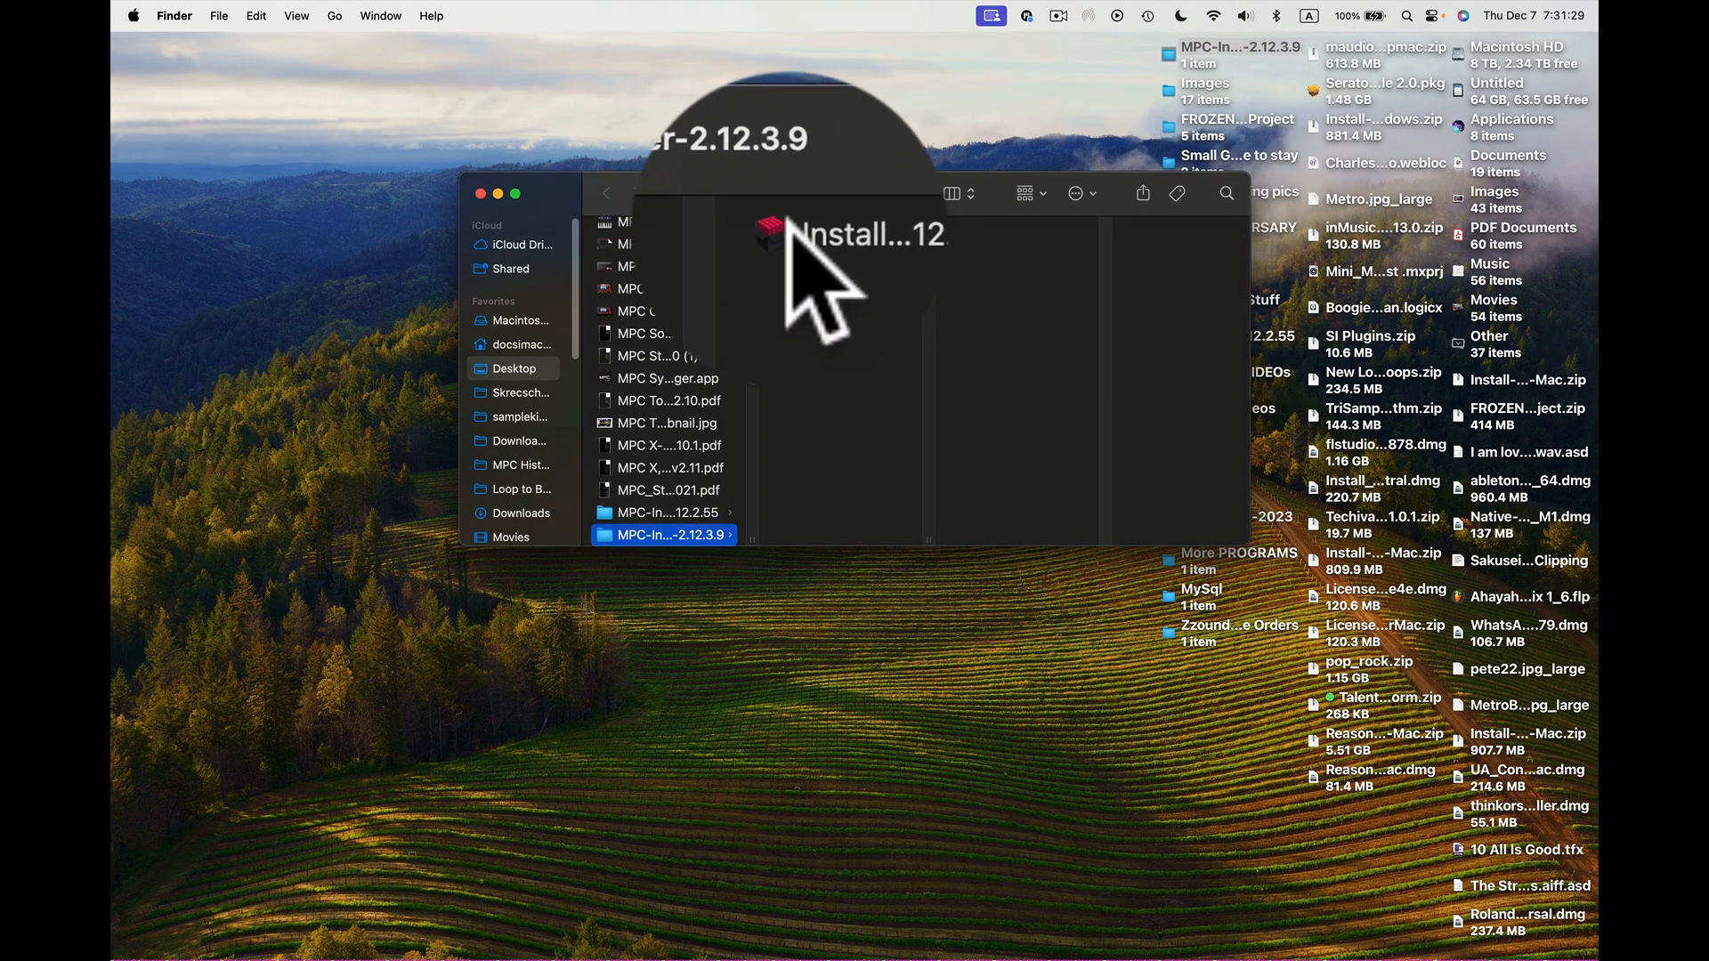
left_click(869, 235)
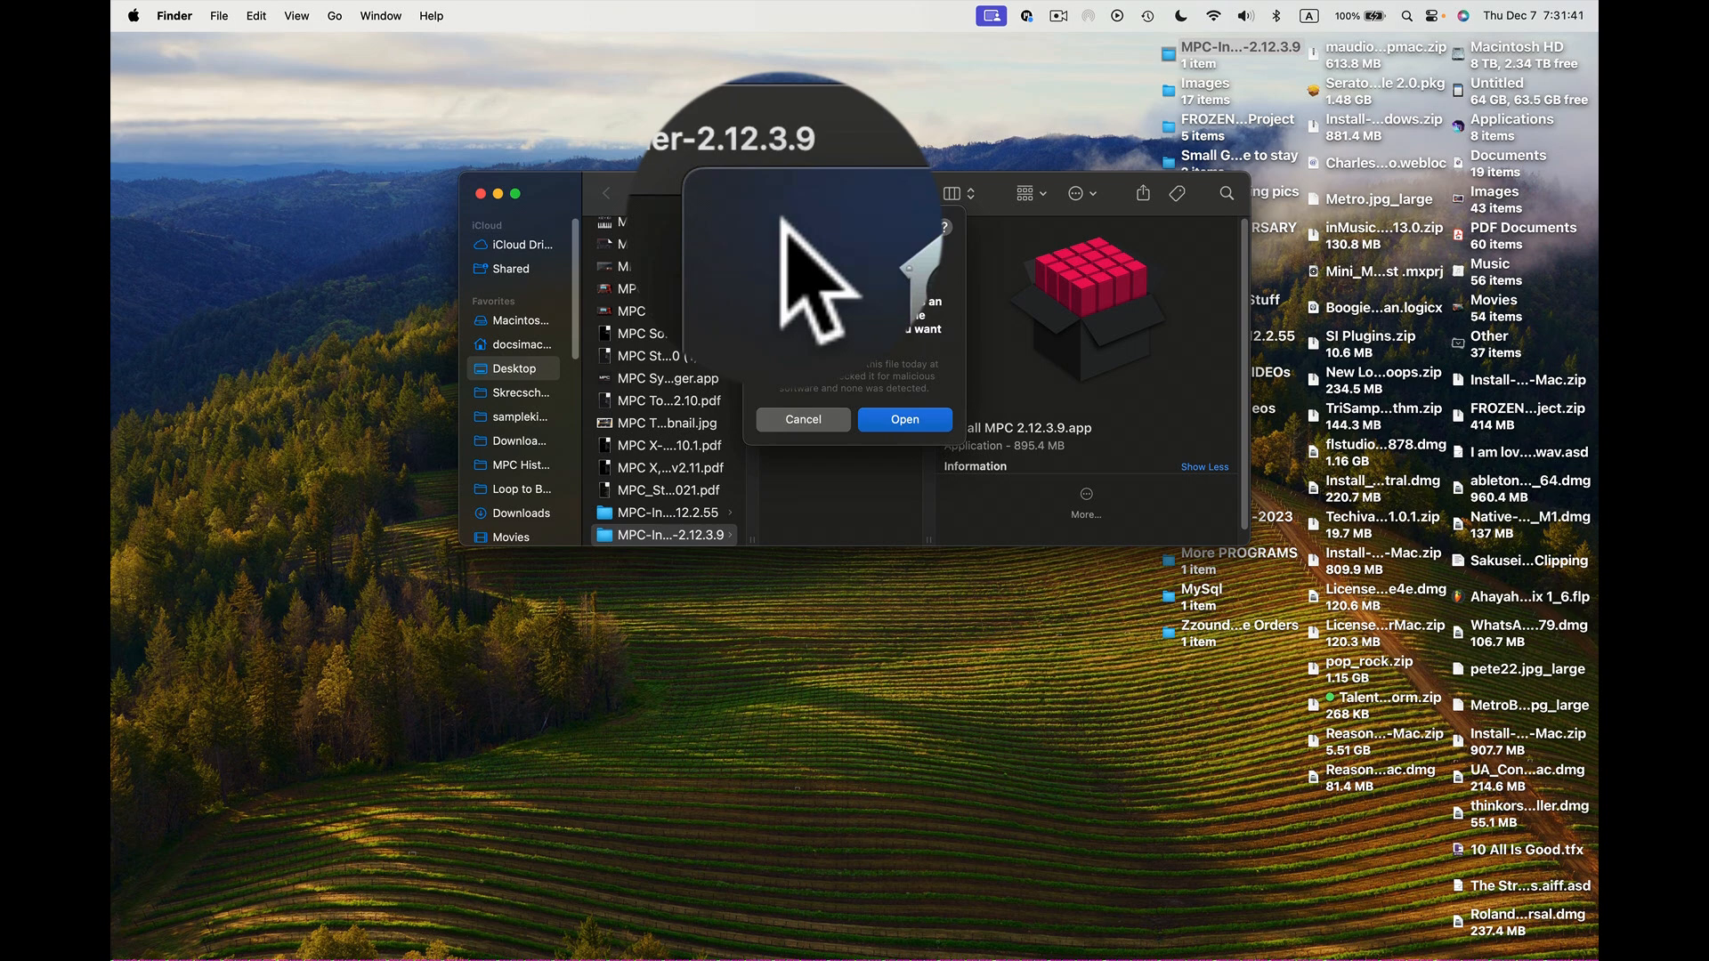
Approve the Gatekeeper warning so the downloaded MPC Installer launches.
left_click(904, 418)
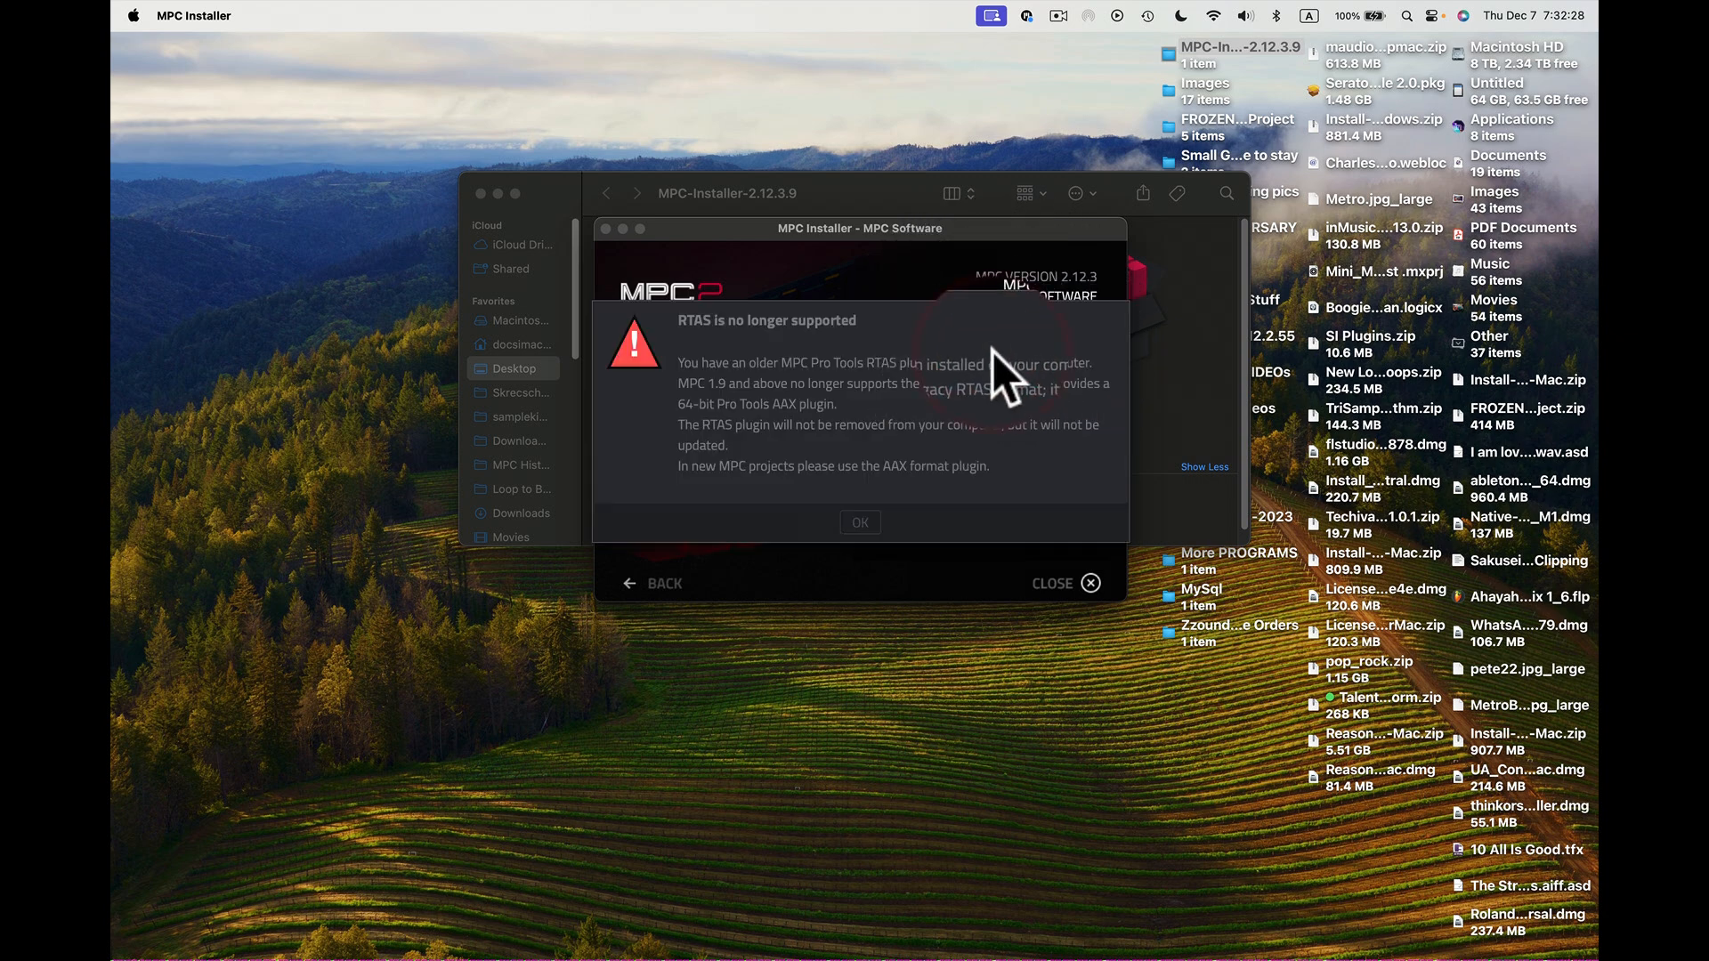
mouse_move(961, 523)
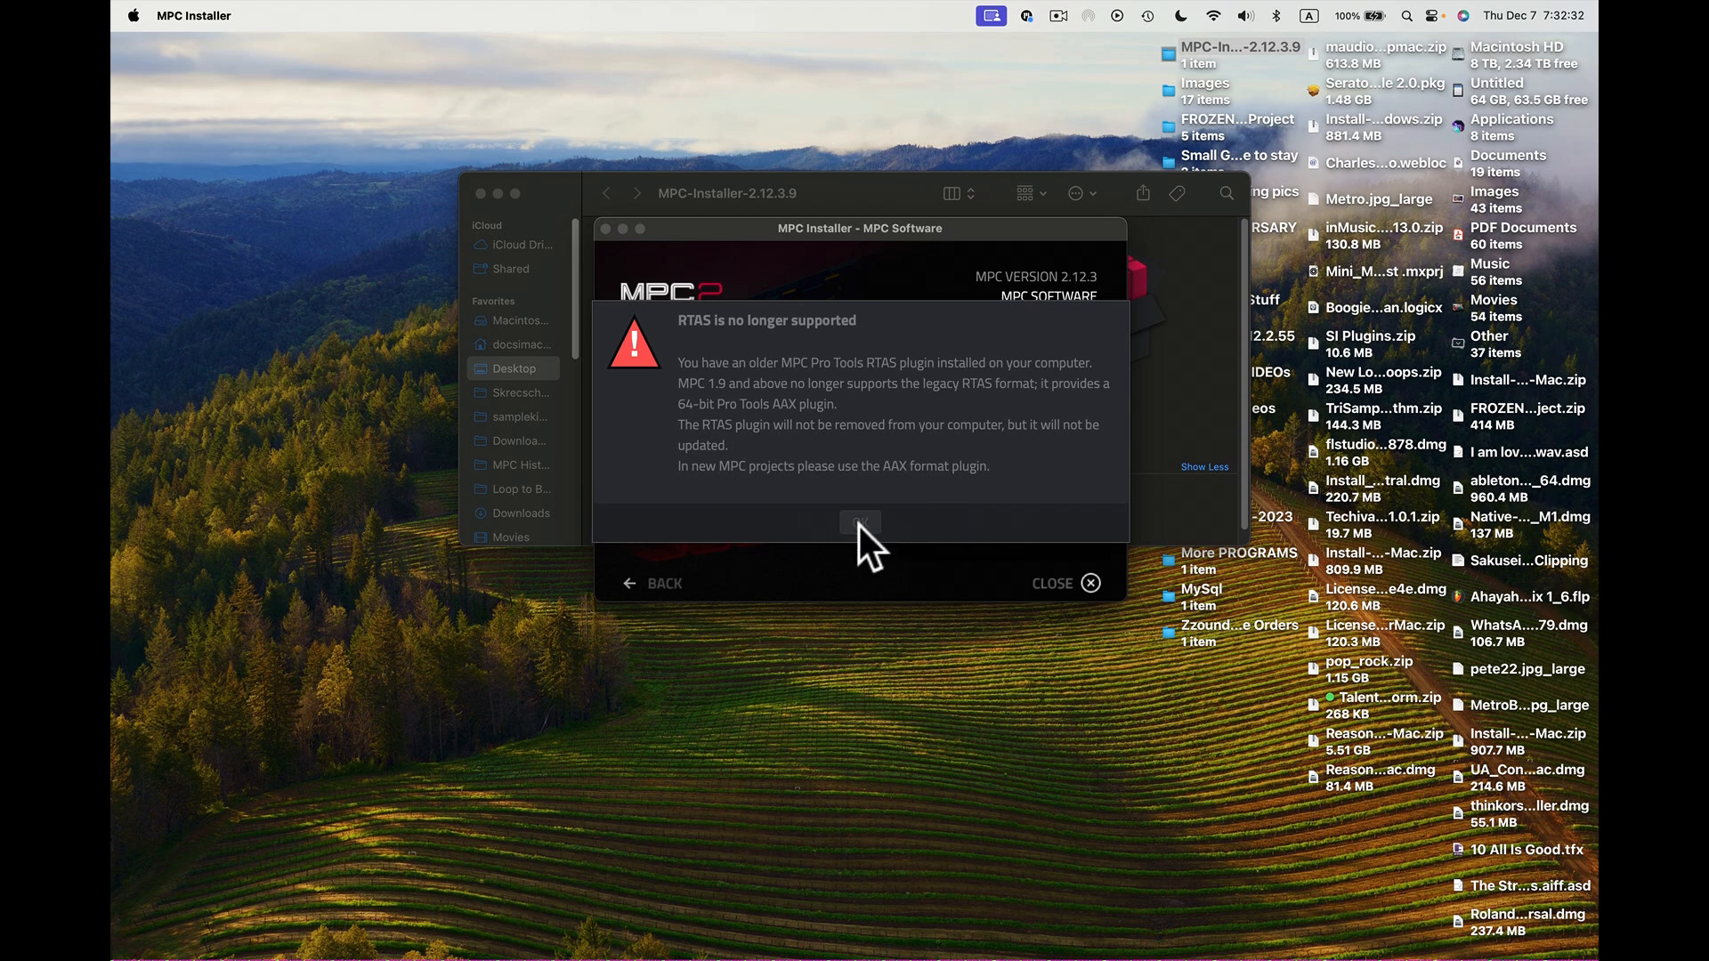
Dismiss the 'RTAS is no longer supported' alert to reach the installer welcome page.
left_click(860, 522)
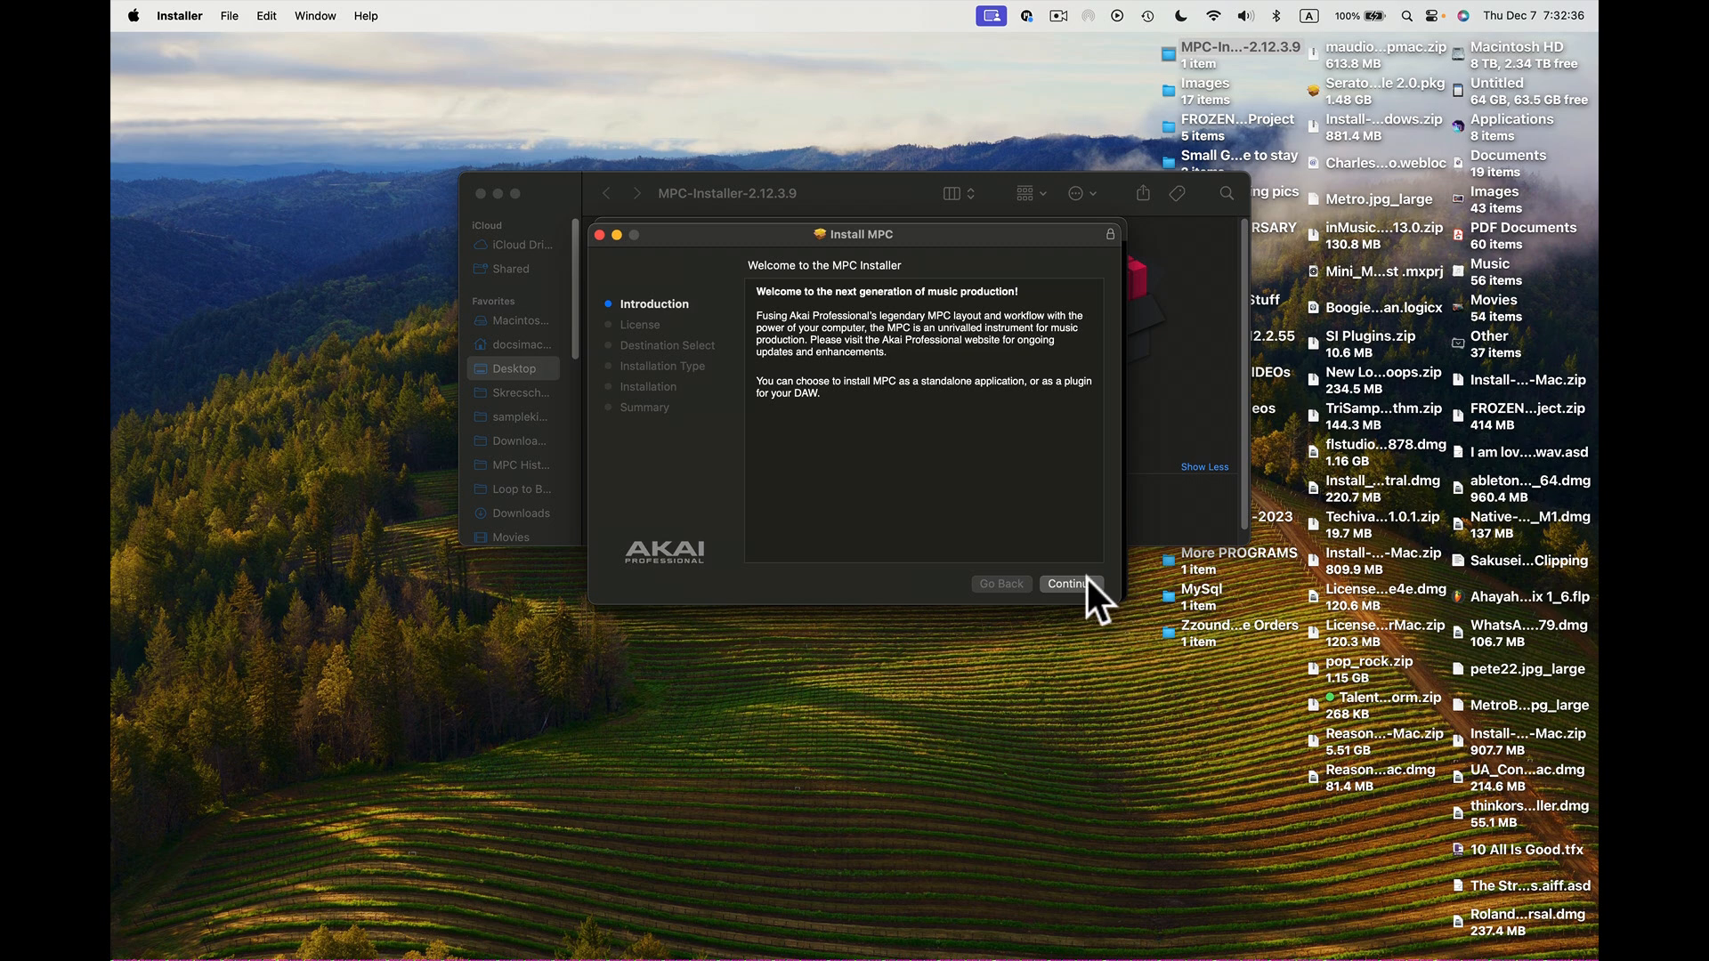
Move past the introduction and license text and agree to the software license.
left_click(1070, 584)
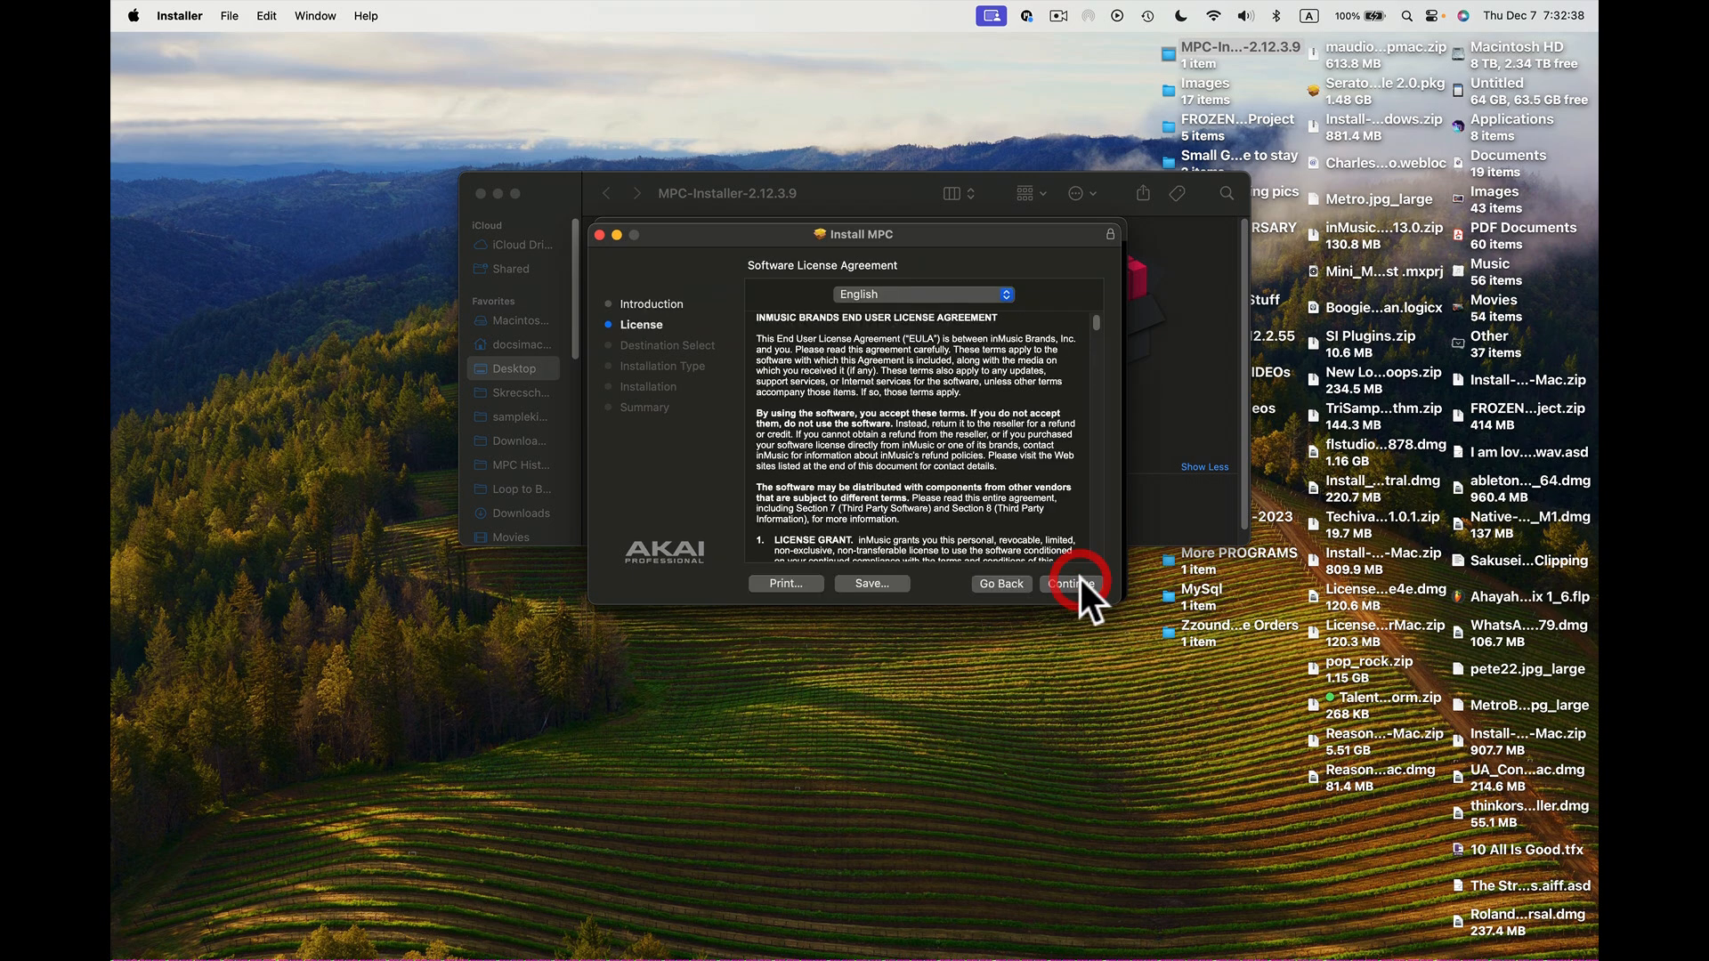
left_click(1072, 584)
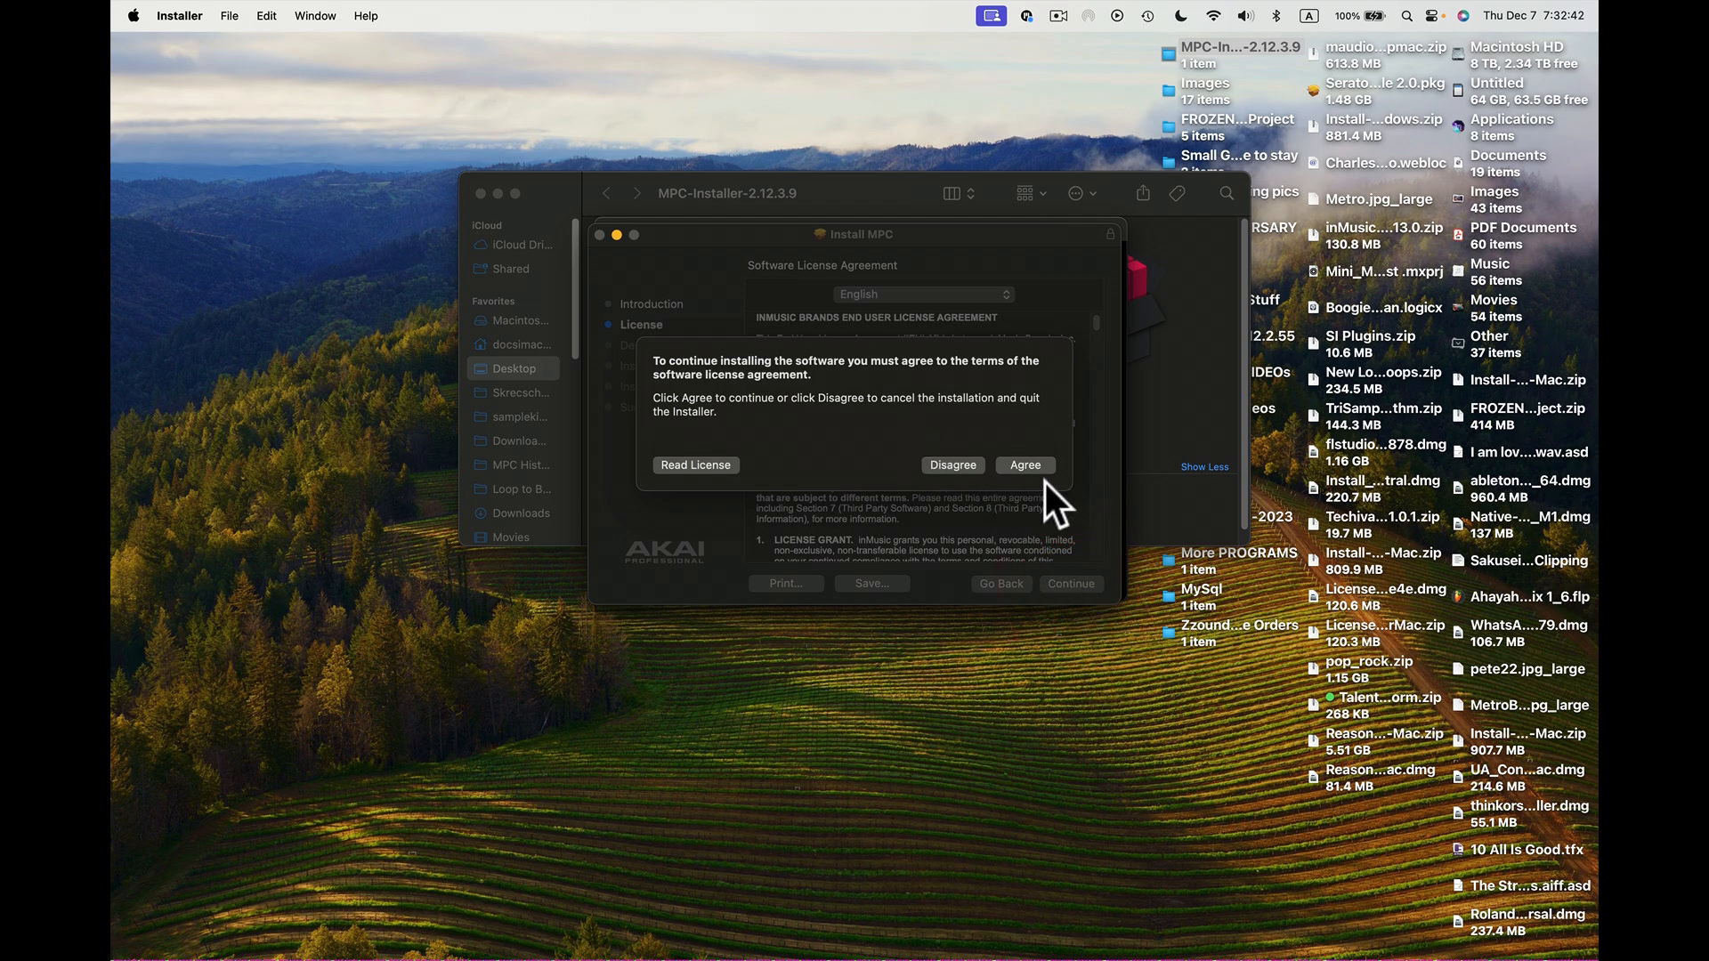
left_click(1026, 465)
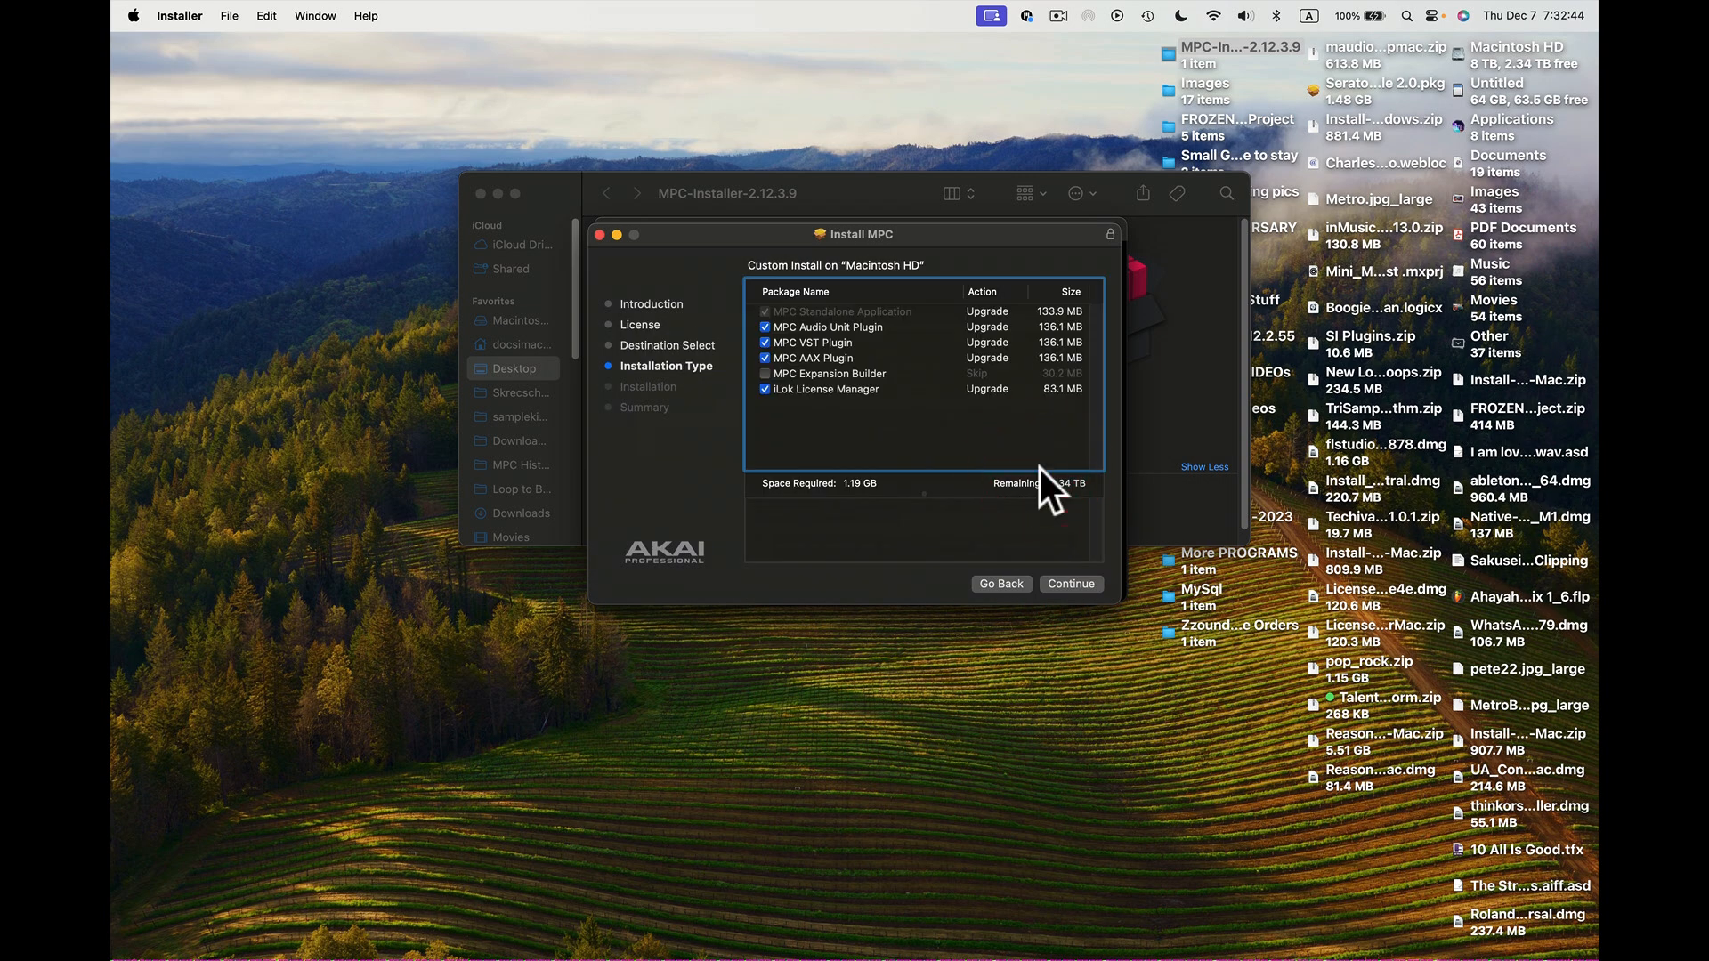
Review the MPC Expansion Builder package option and start the standard 1.22 GB install on Macintosh HD.
left_click(830, 374)
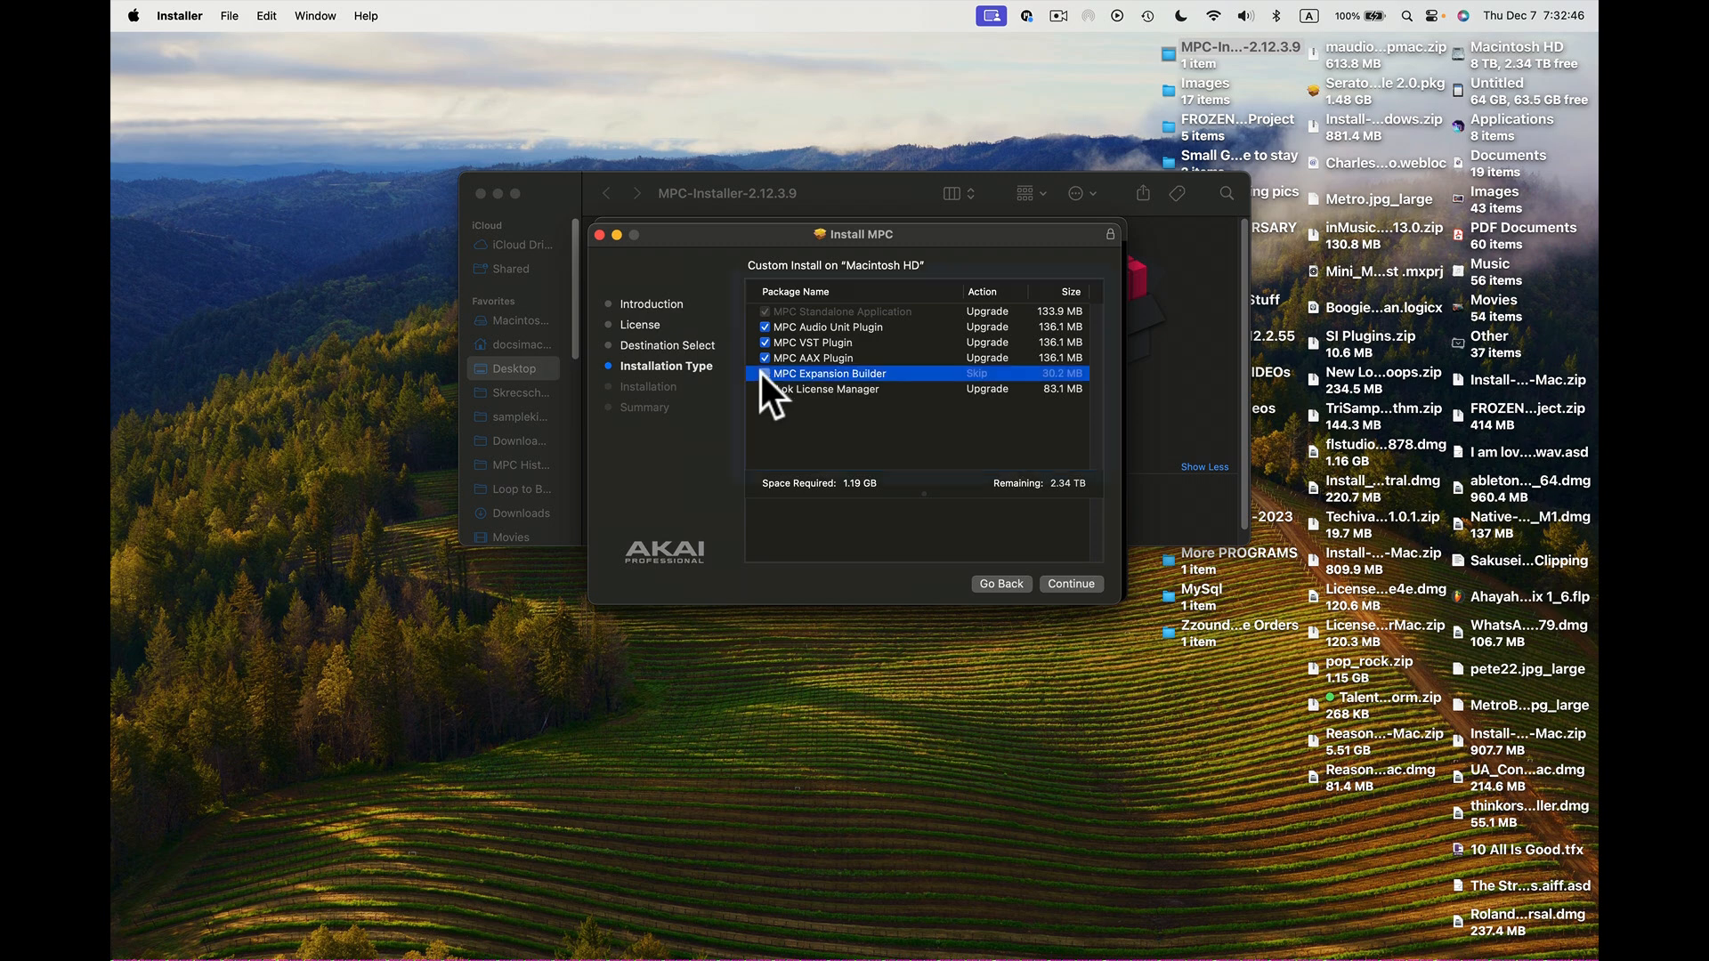
left_click(765, 374)
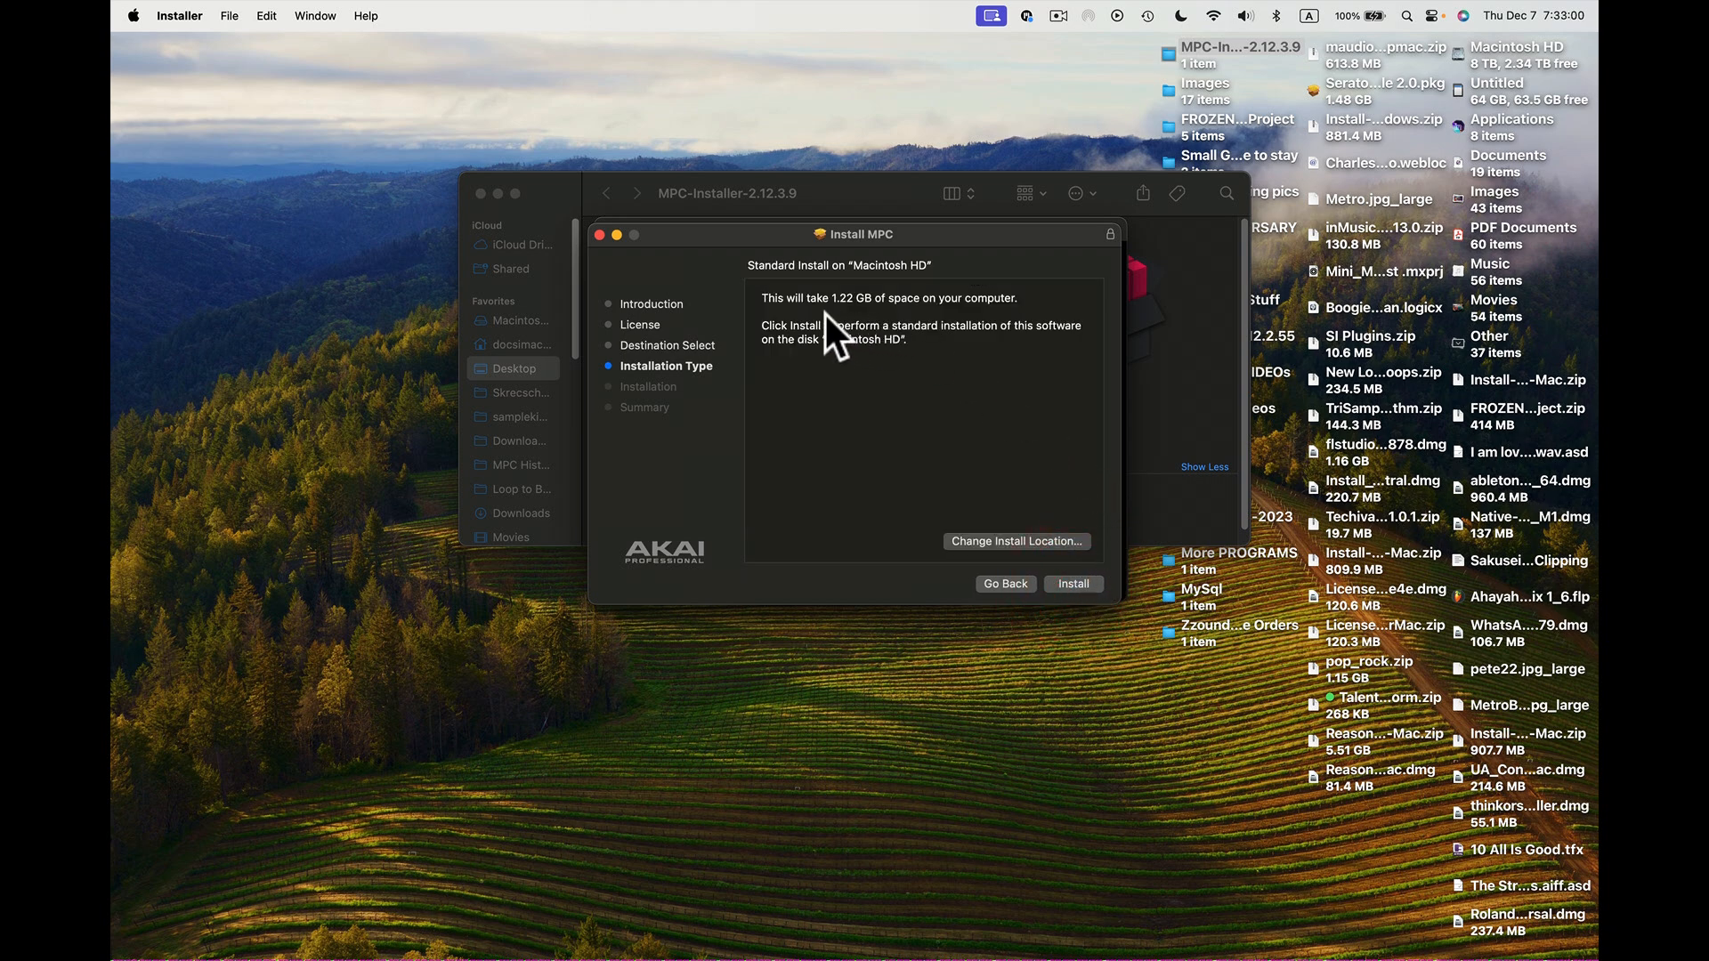
mouse_move(1129, 636)
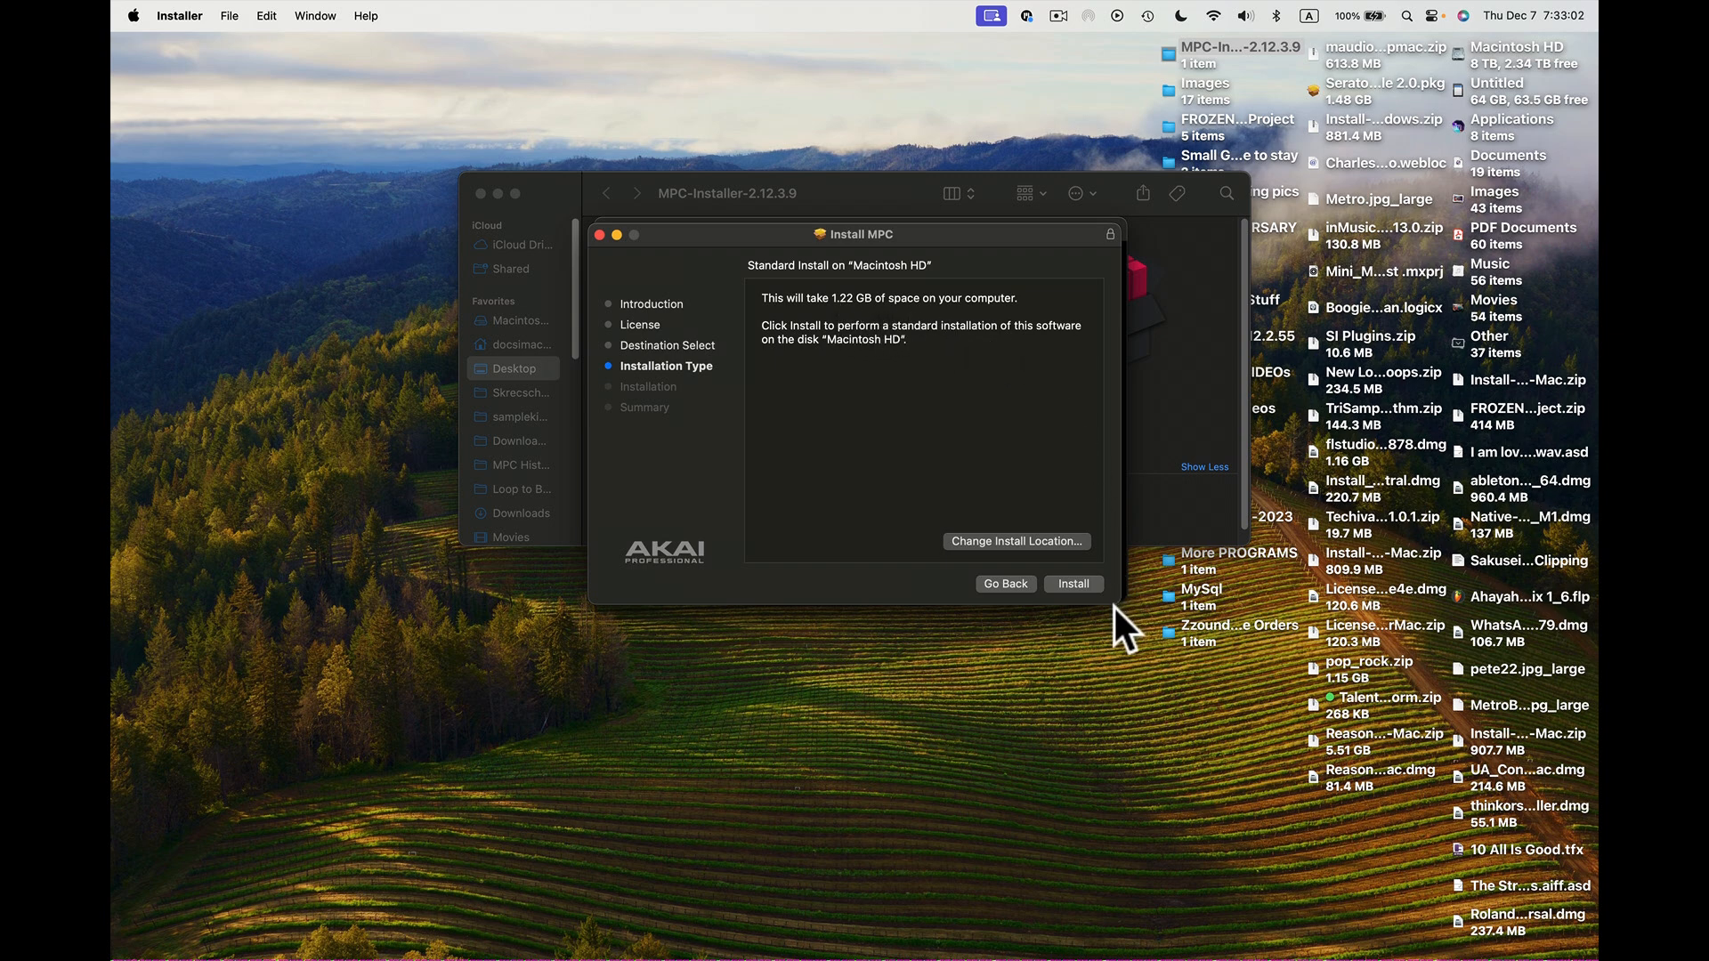
left_click(1074, 584)
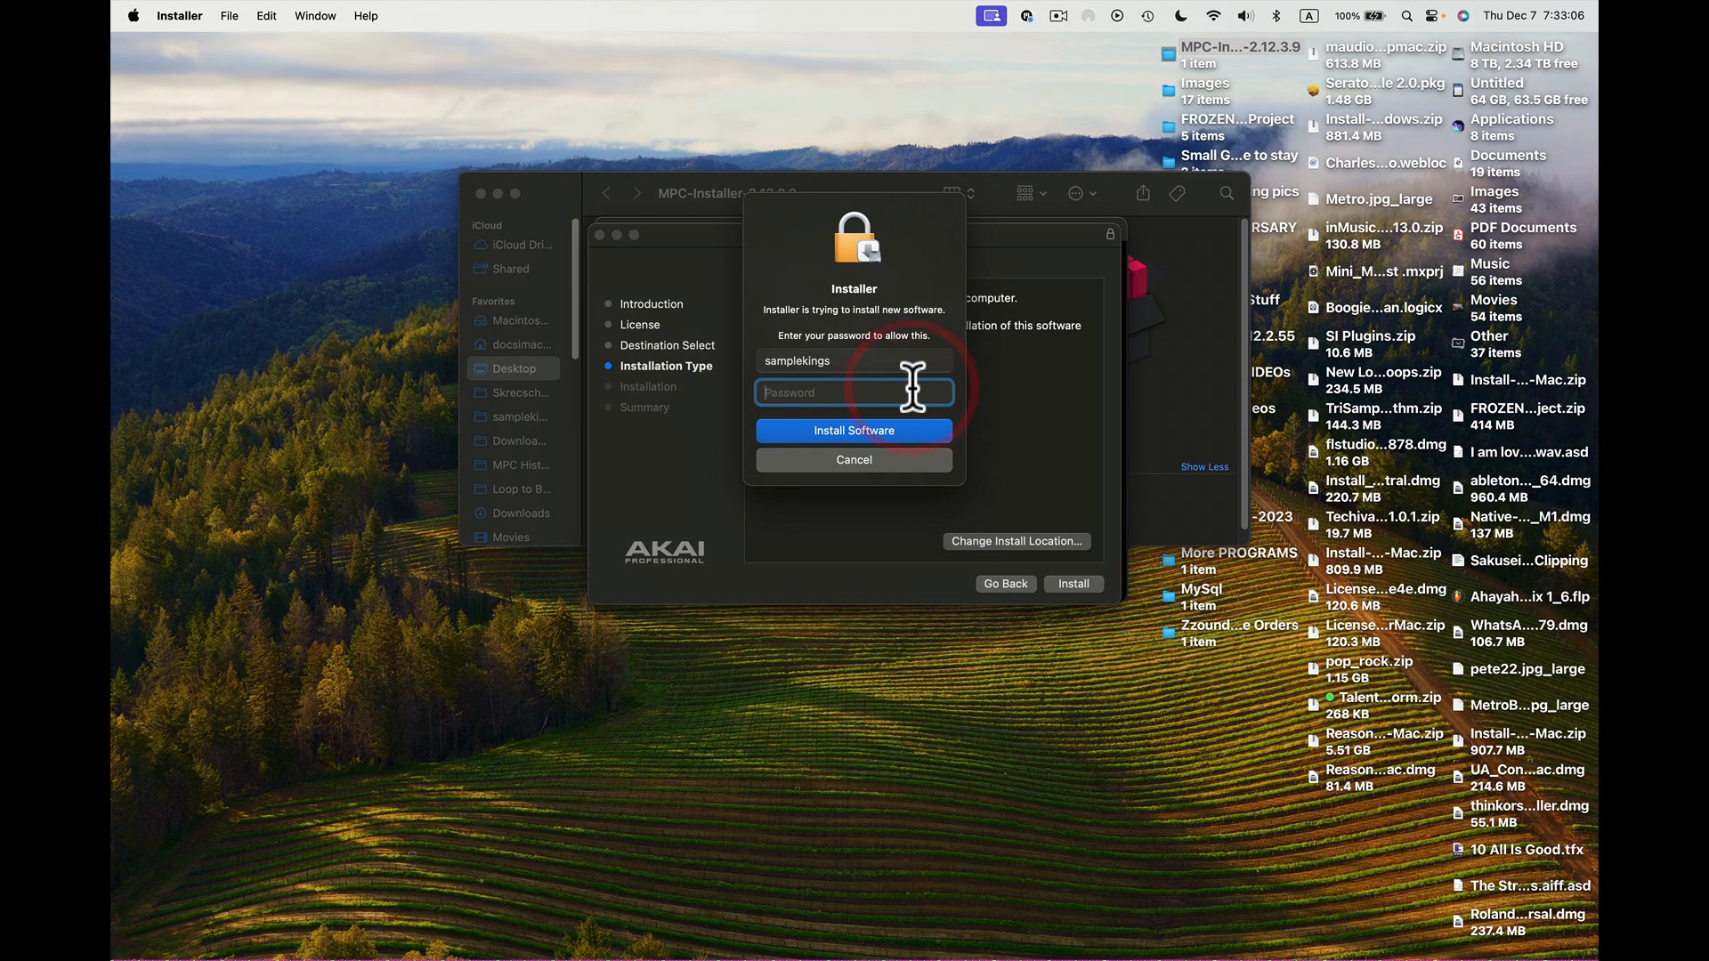
Enter the administrator password and authorize the MPC installation to begin.
type("•••••")
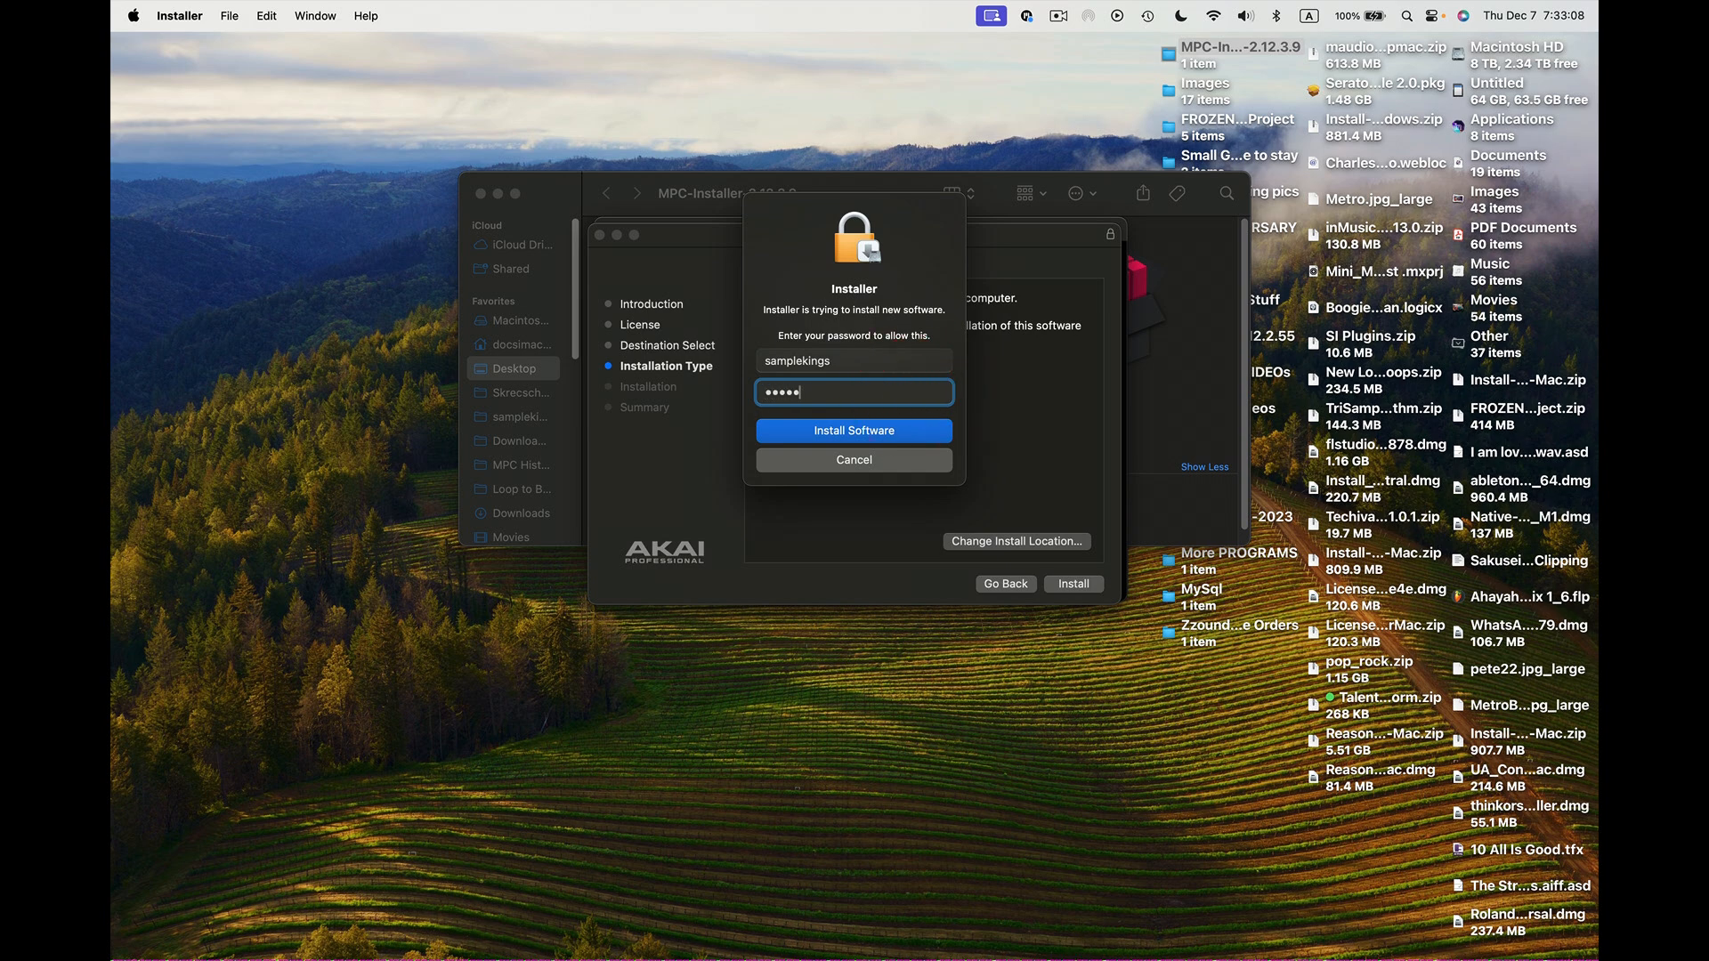
type("••")
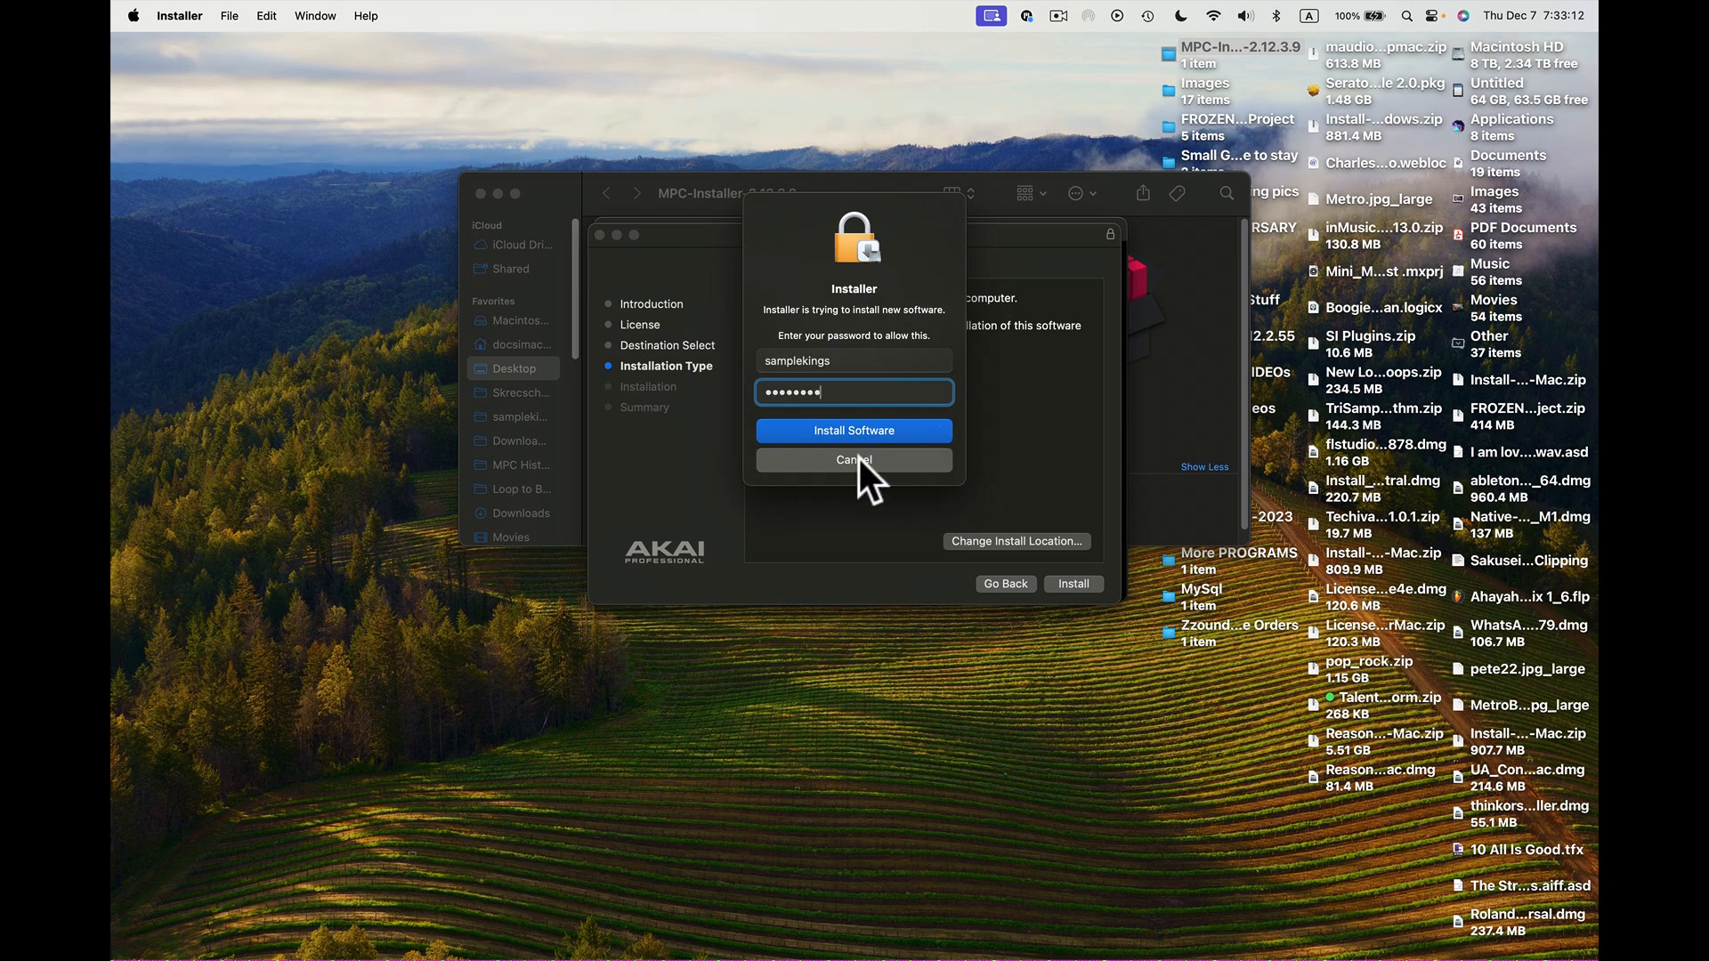
left_click(855, 431)
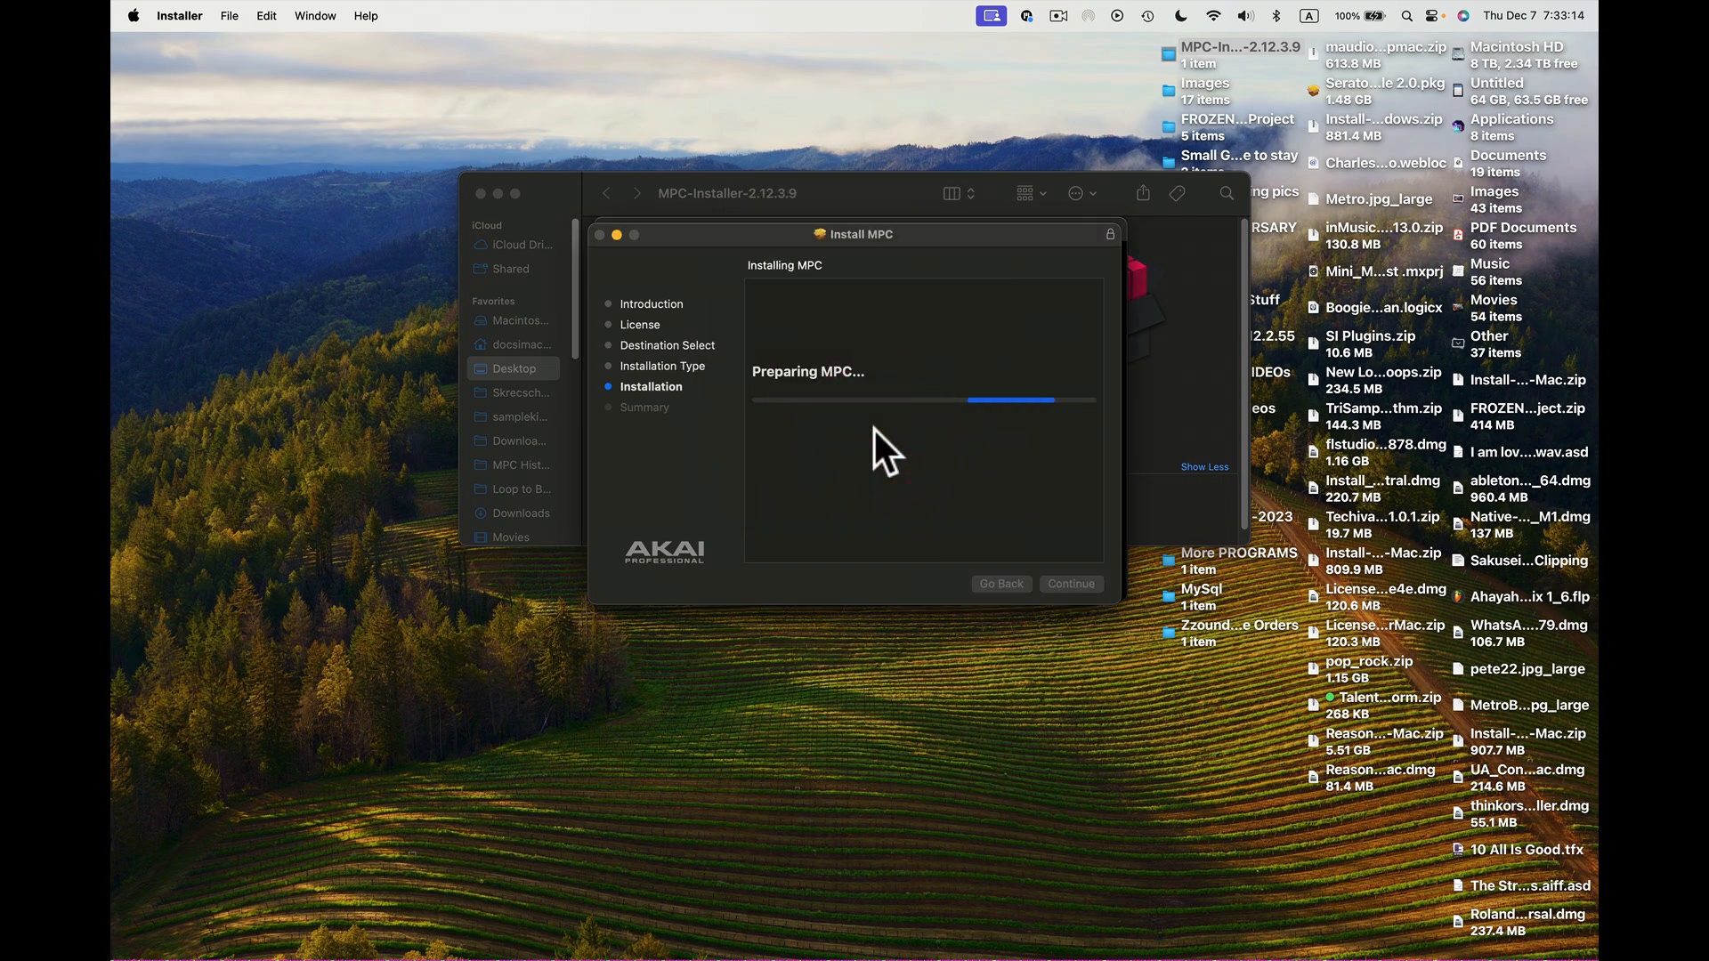